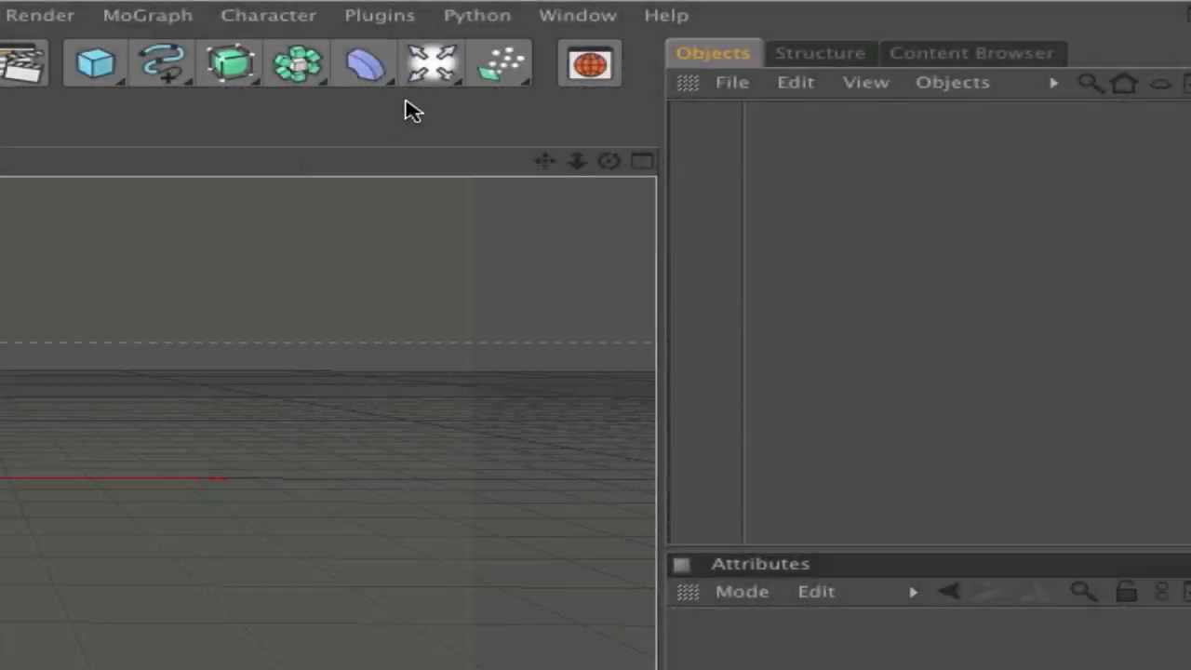
# Step: Add a Floor object and a Background object to the scene
pyautogui.click(430, 63)
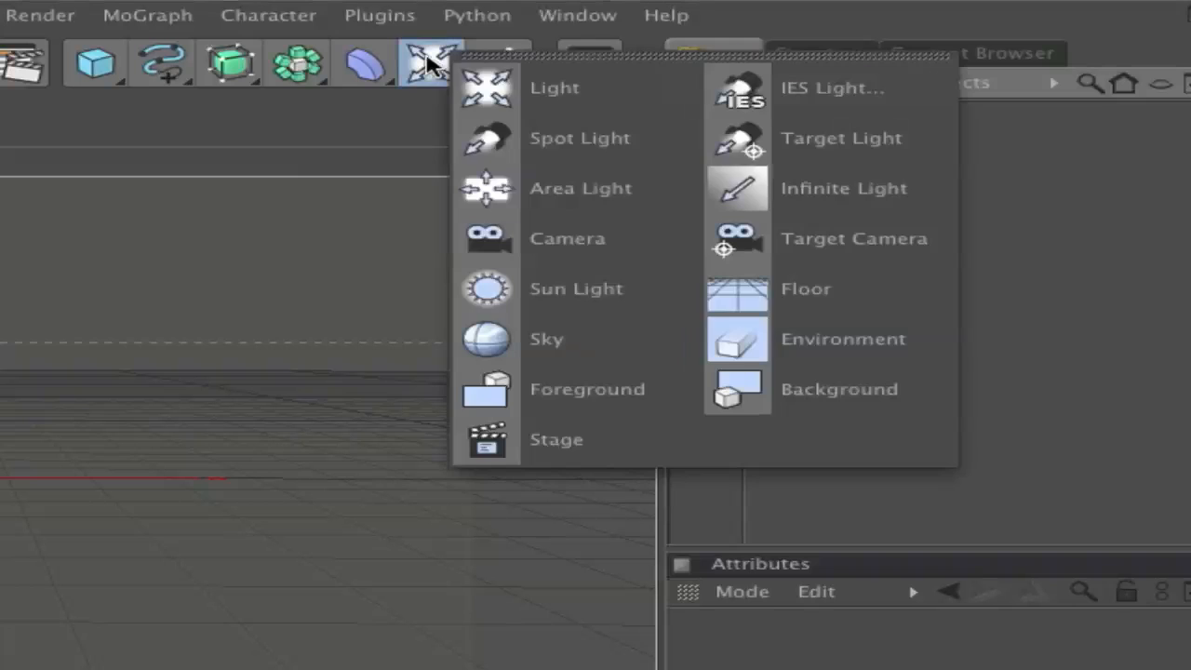
pyautogui.click(806, 288)
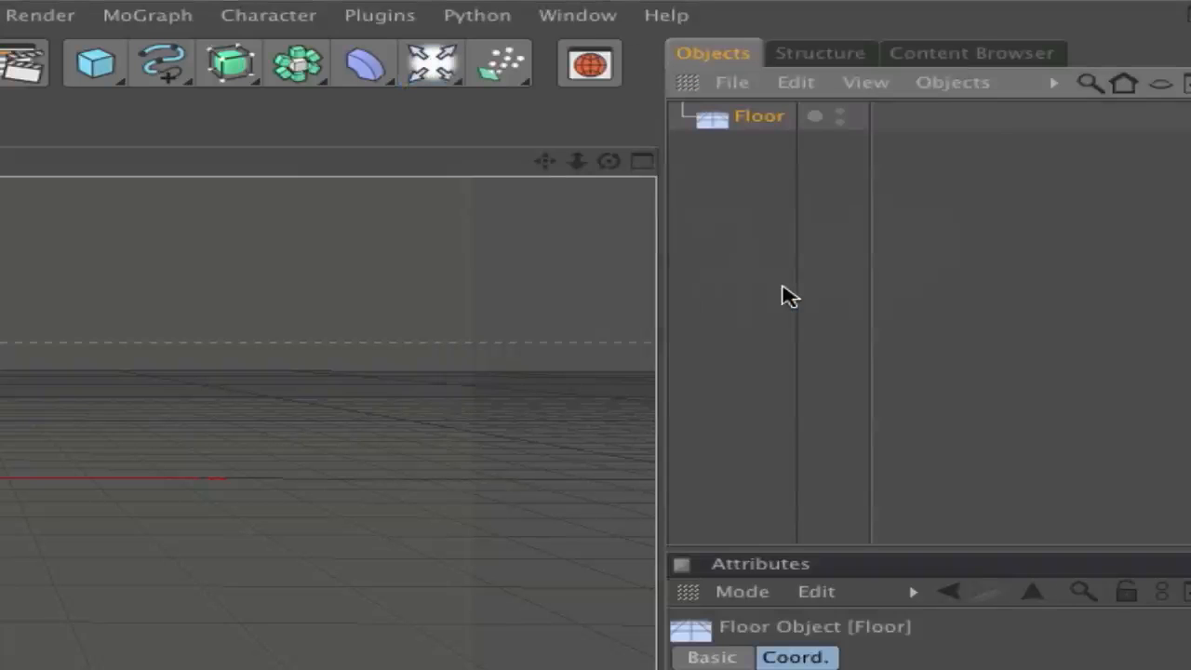
pyautogui.click(431, 63)
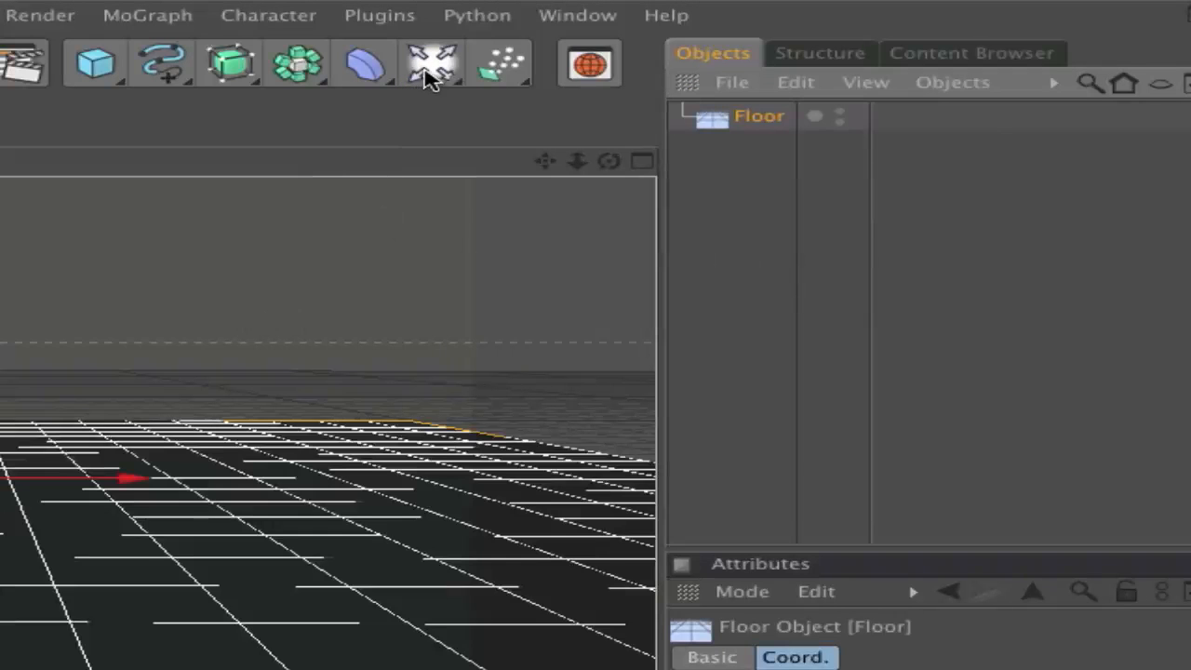
pyautogui.click(431, 63)
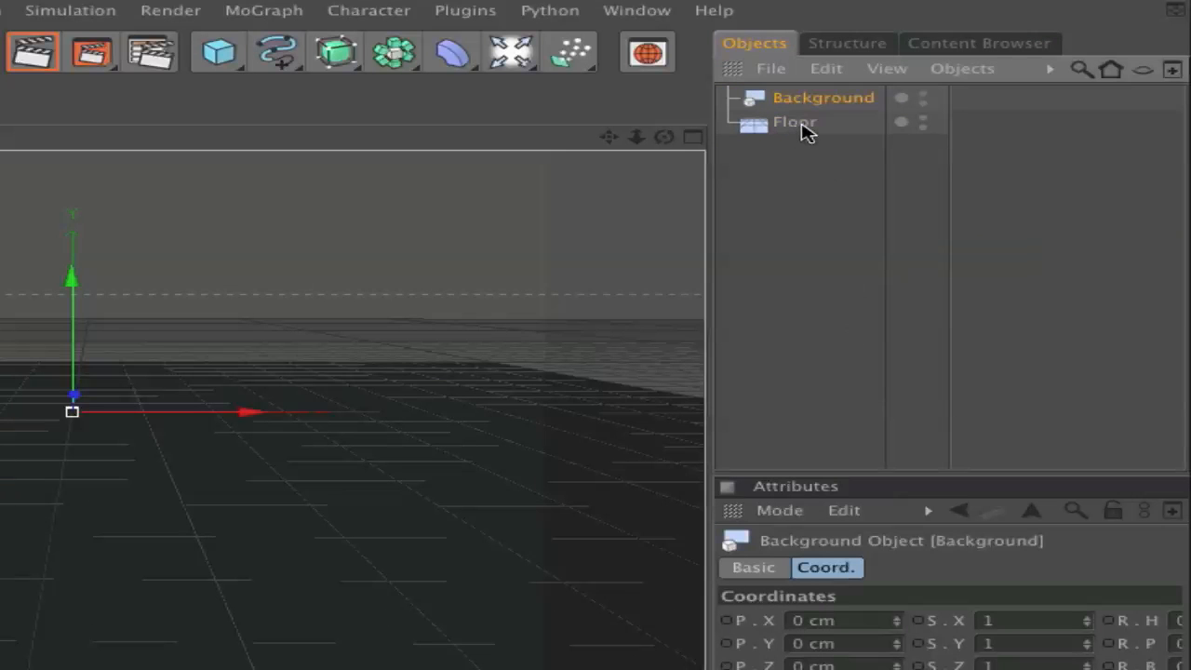
# Step: Give the Floor a Compositing tag with Self Shadowing turned off
pyautogui.rightClick(794, 122)
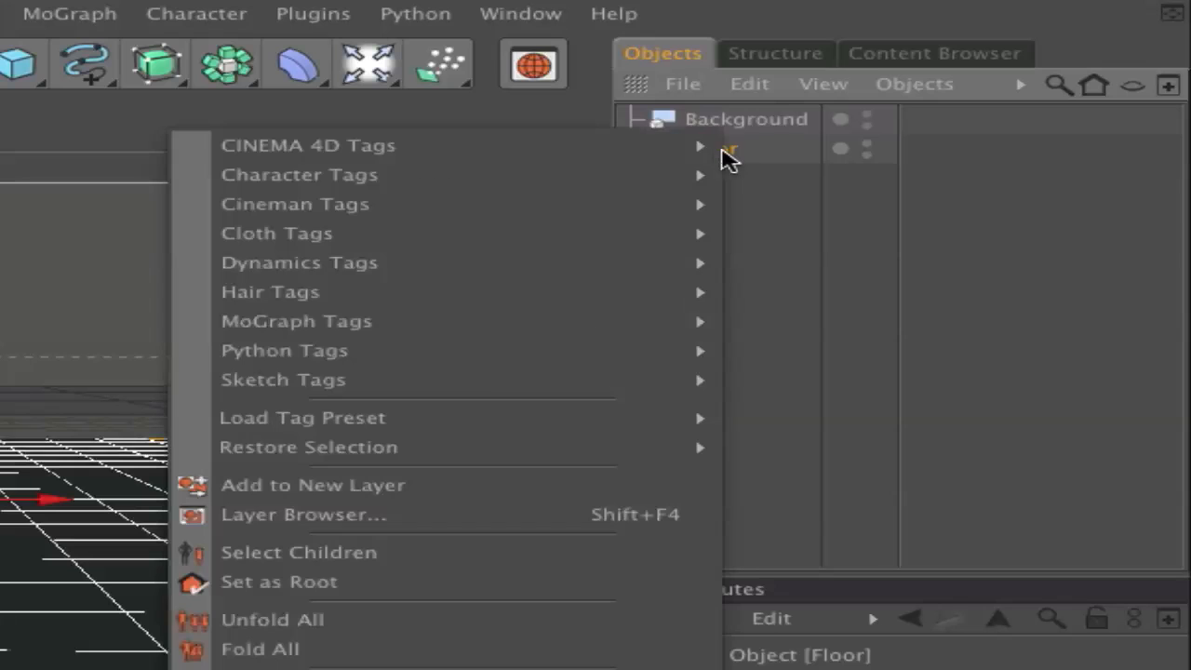
pyautogui.moveTo(308, 145)
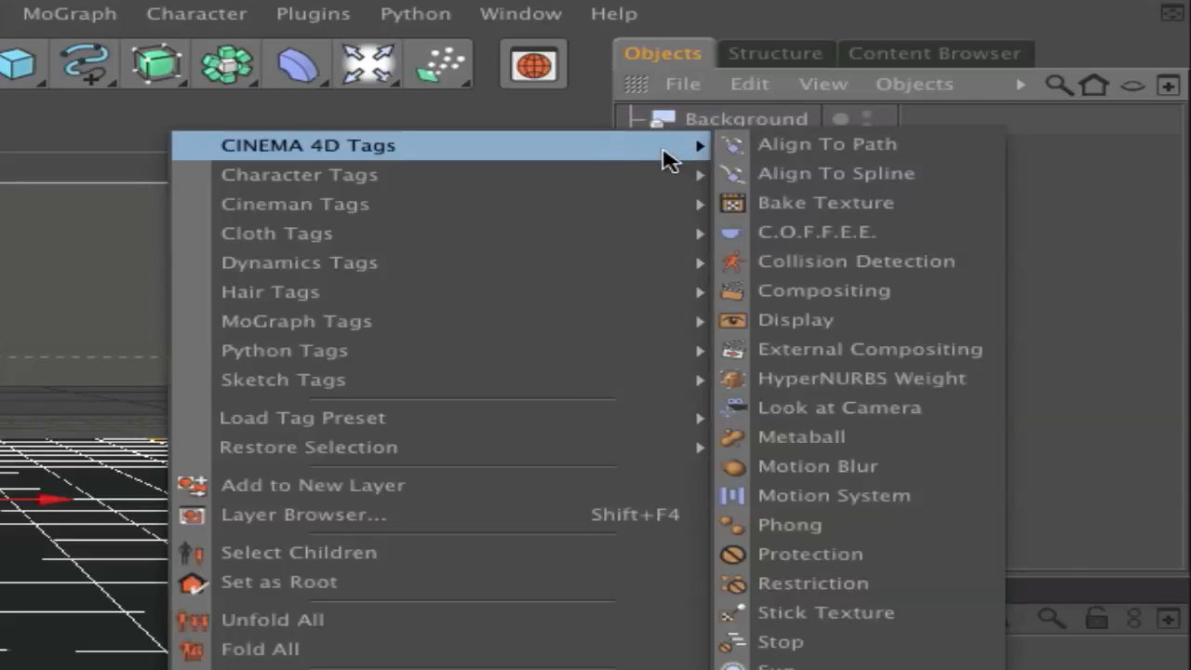
pyautogui.moveTo(822, 290)
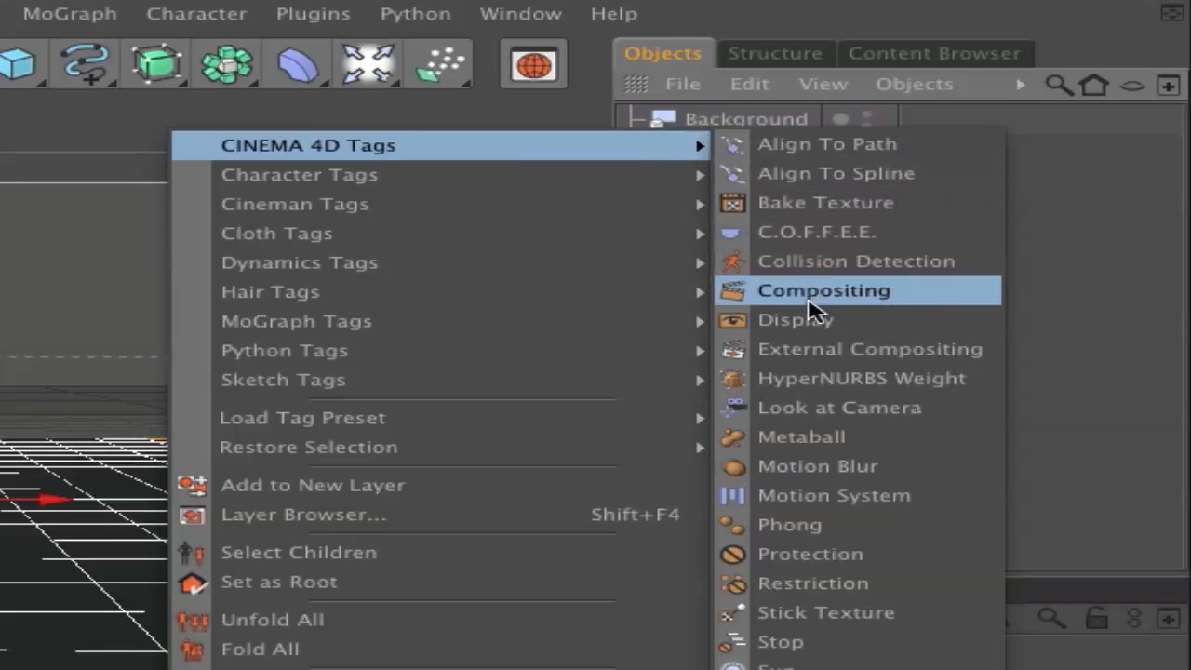
pyautogui.click(822, 291)
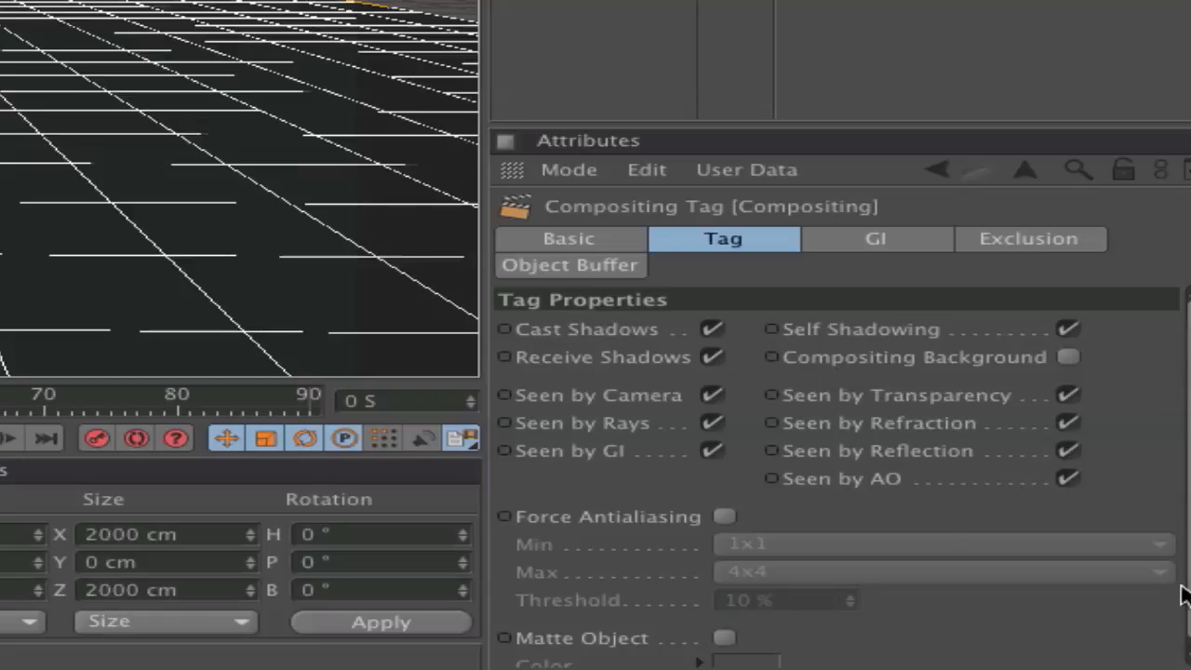
pyautogui.moveTo(822, 346)
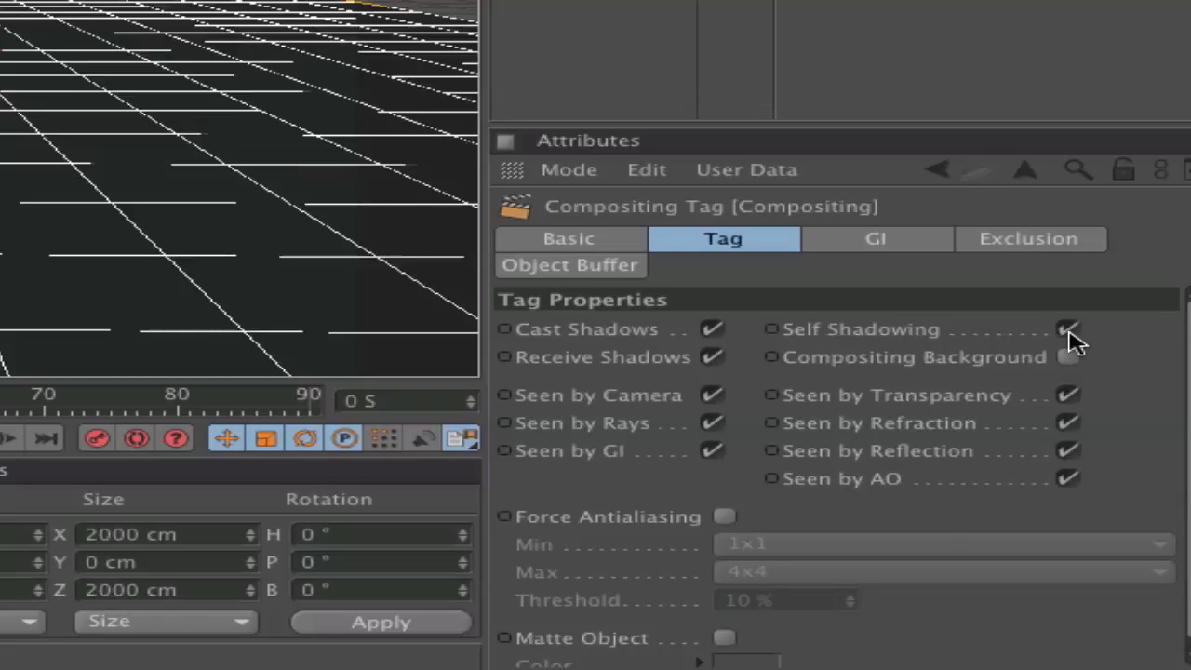
pyautogui.click(1068, 329)
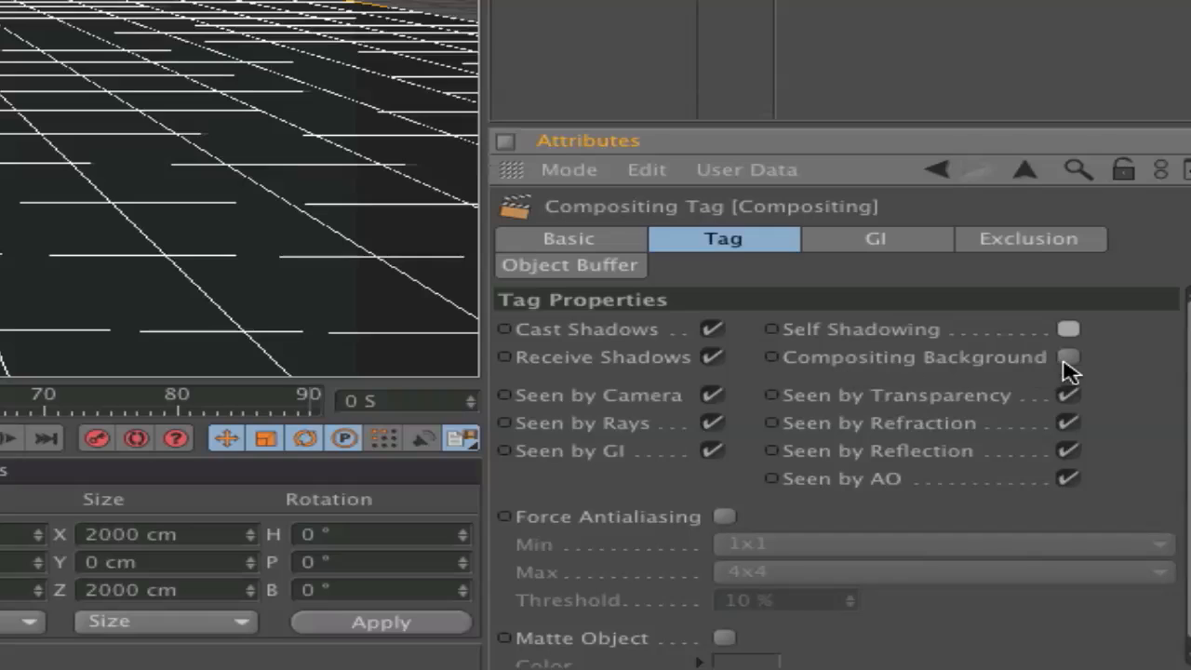
pyautogui.moveTo(1073, 370)
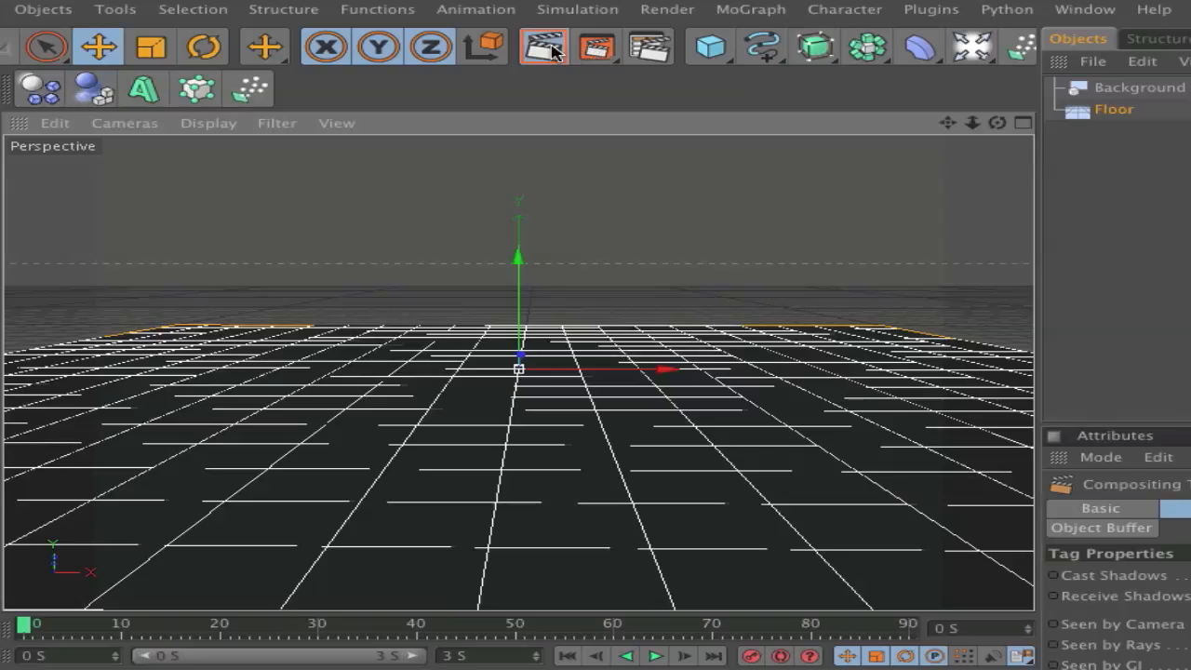
# Step: Render a viewport preview, then add a Sphere and drop it onto the floor at Y 100 cm
pyautogui.click(544, 47)
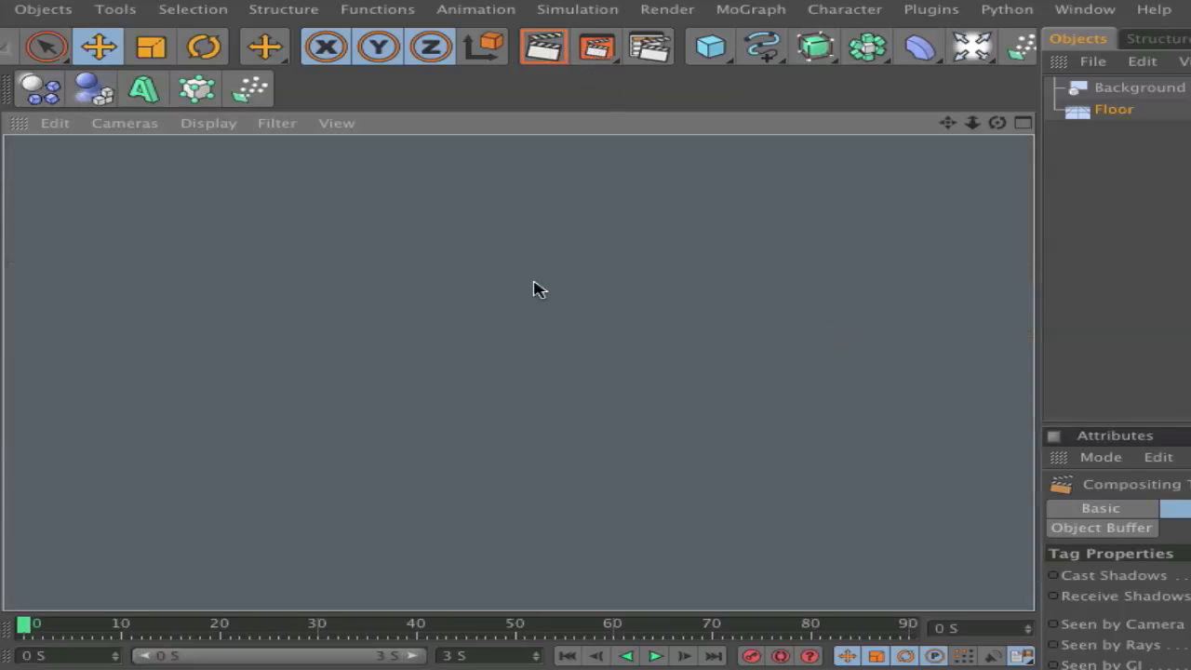
pyautogui.moveTo(521, 177)
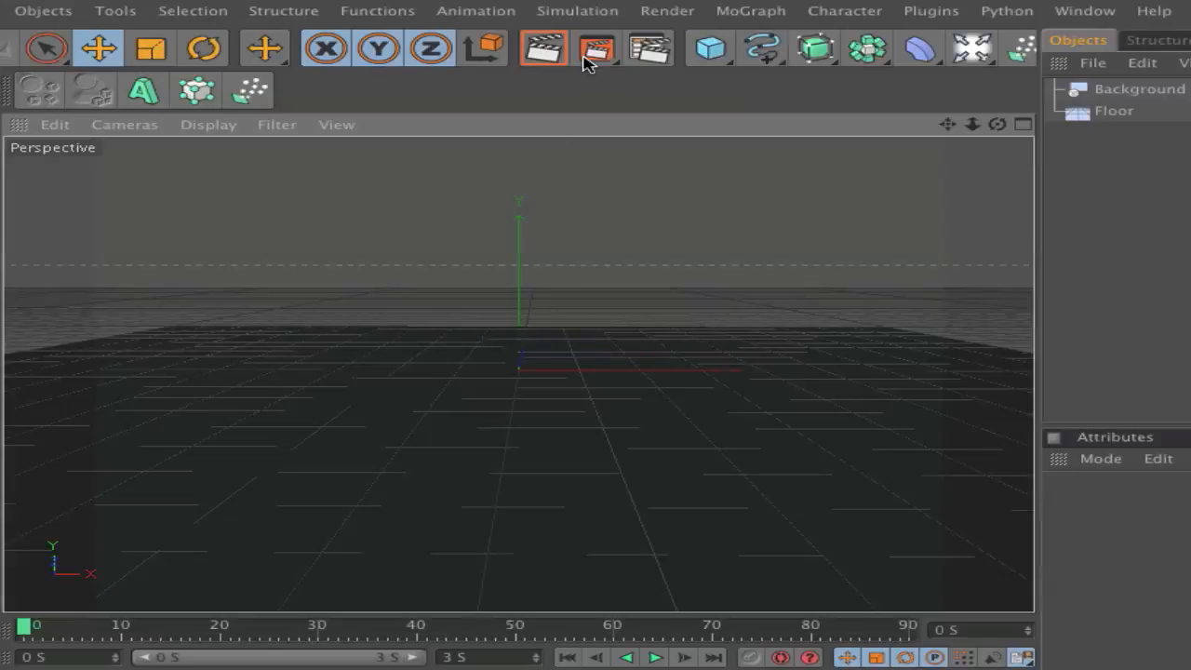
pyautogui.click(710, 48)
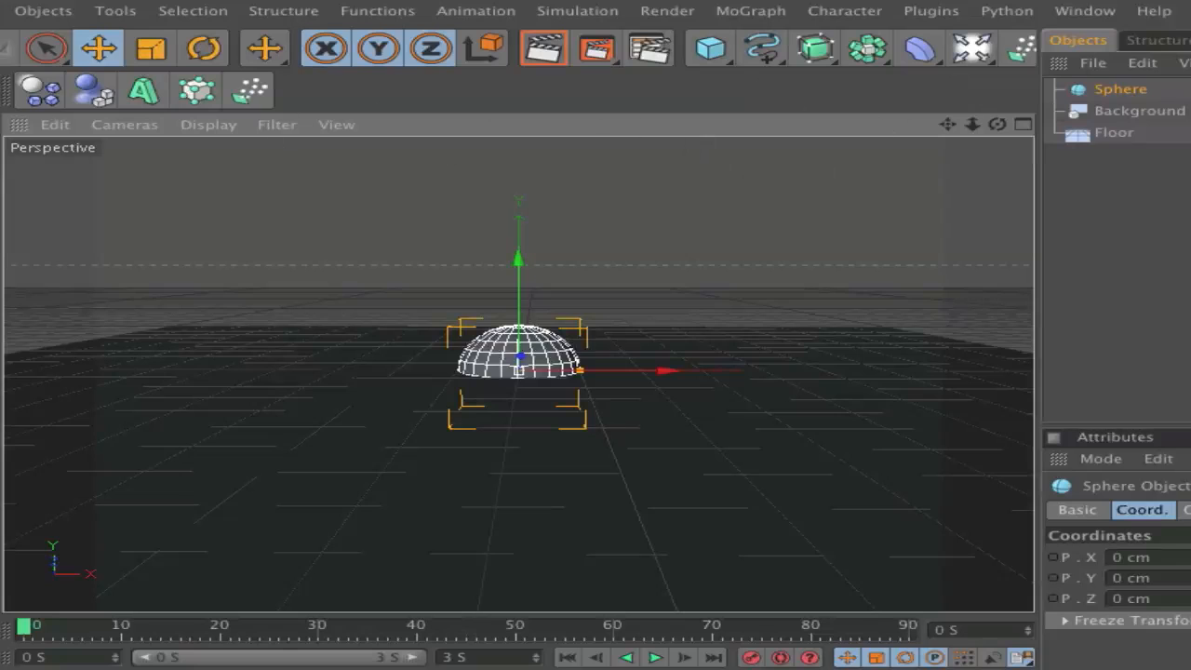
pyautogui.moveTo(535, 412)
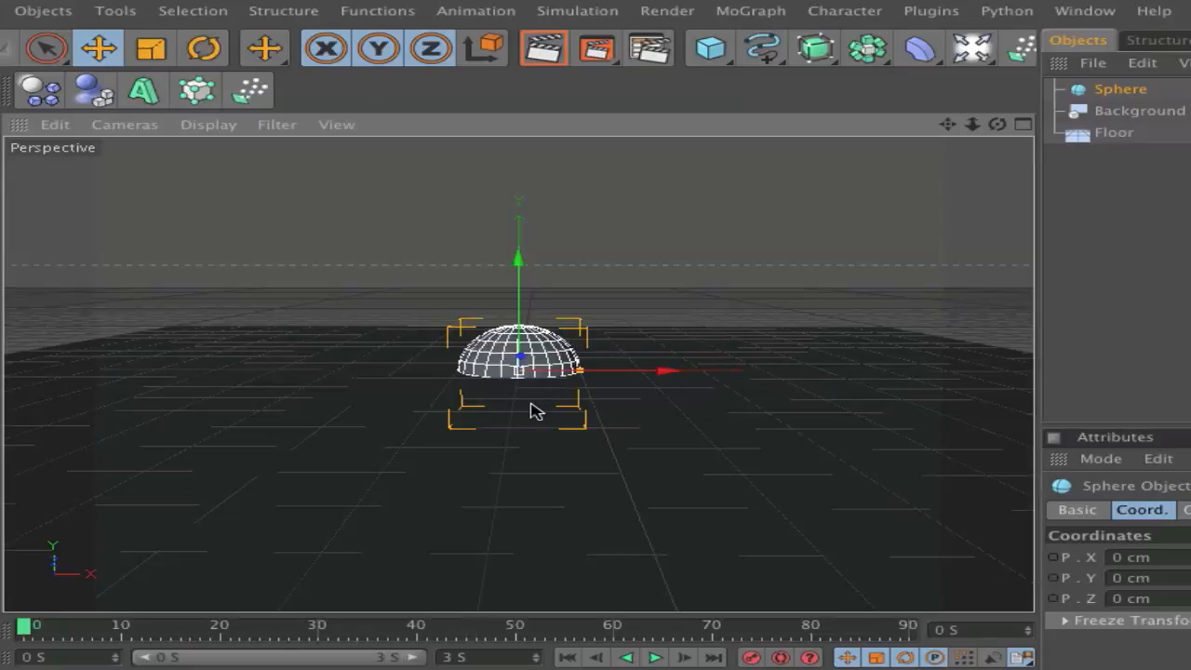
pyautogui.moveTo(519, 391)
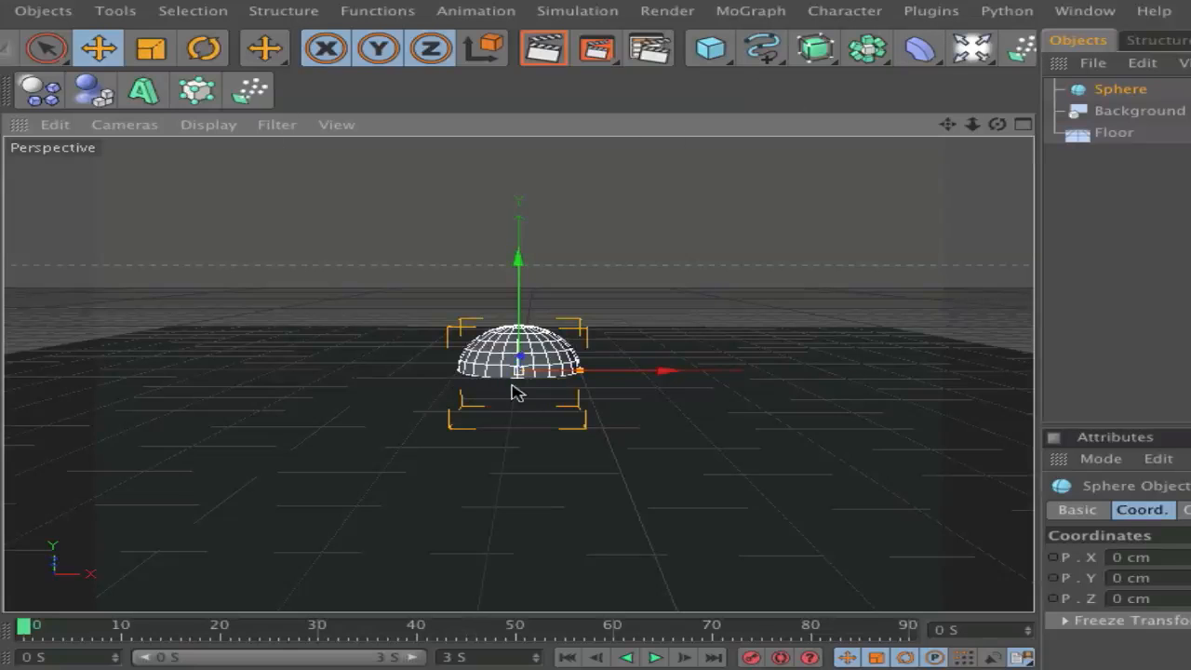
pyautogui.moveTo(935, 25)
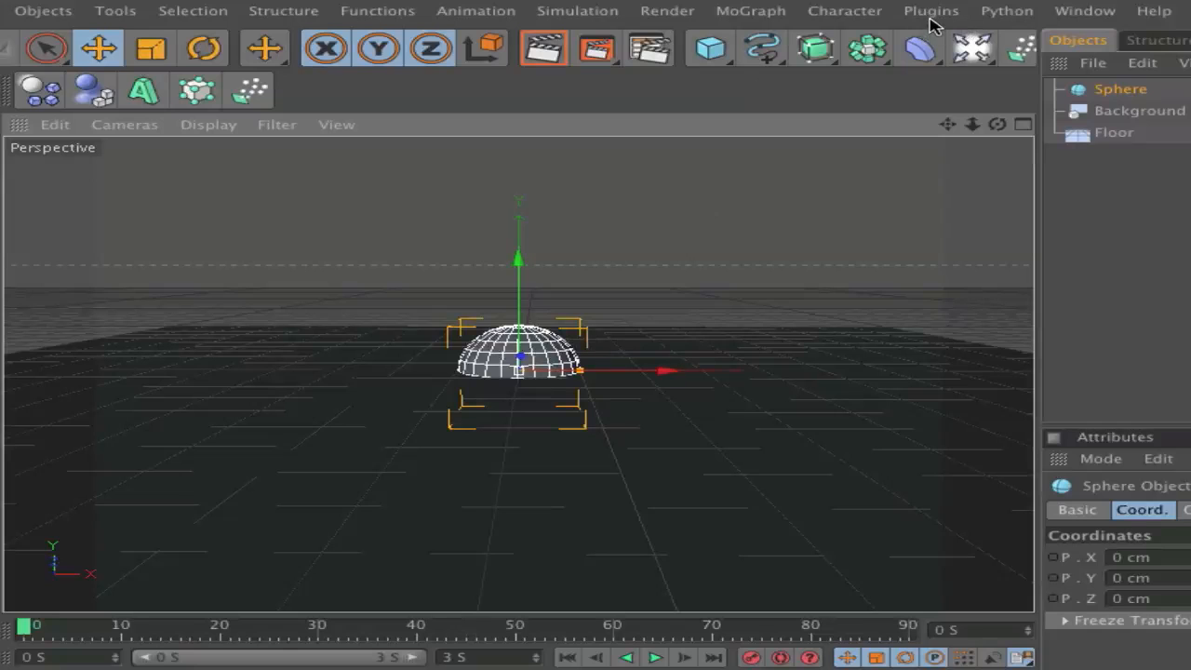
pyautogui.click(931, 10)
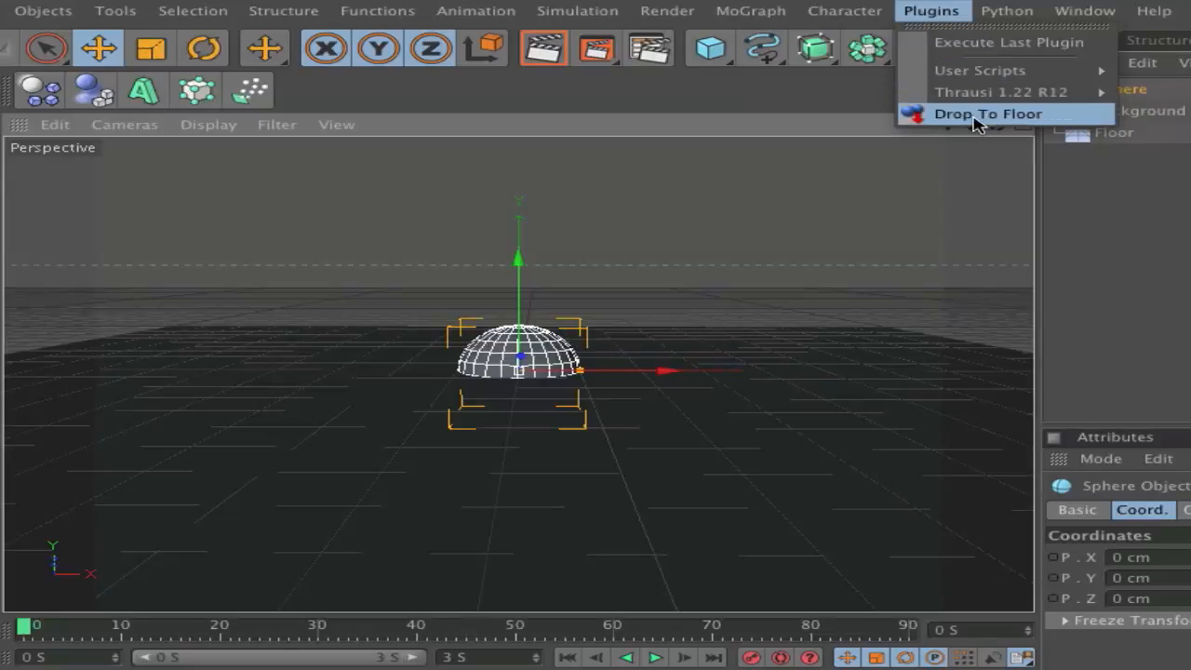
pyautogui.click(988, 113)
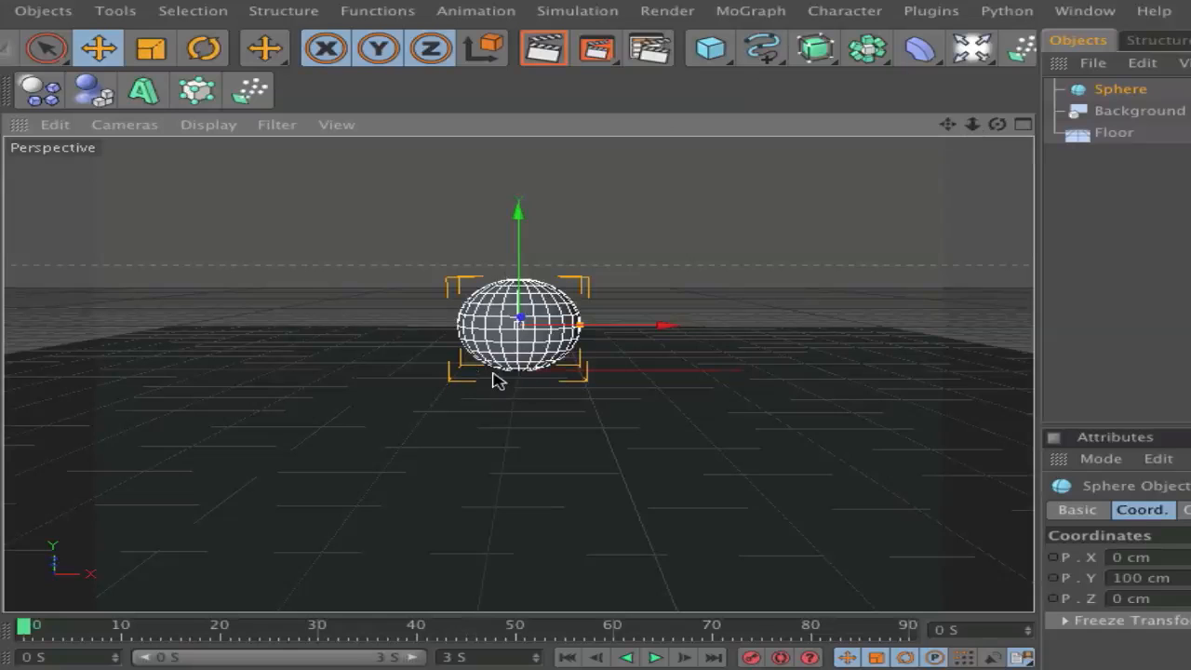
pyautogui.moveTo(526, 380)
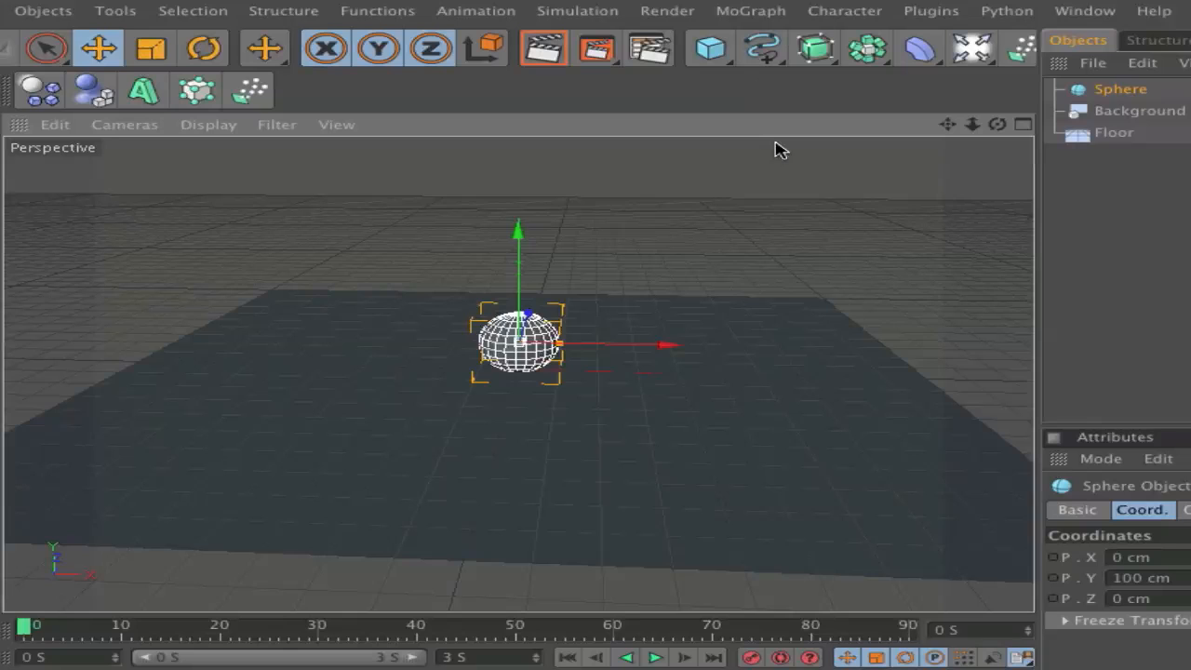
# Step: Add a Plane and put it inside a Cloner
pyautogui.click(710, 49)
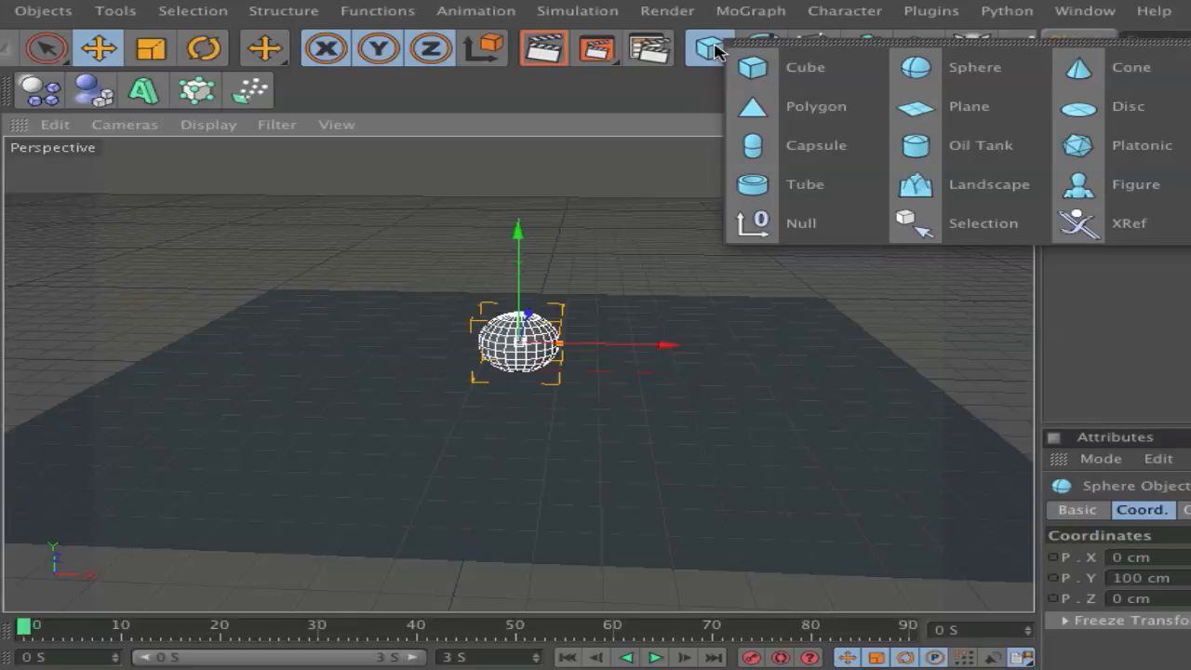
pyautogui.click(970, 105)
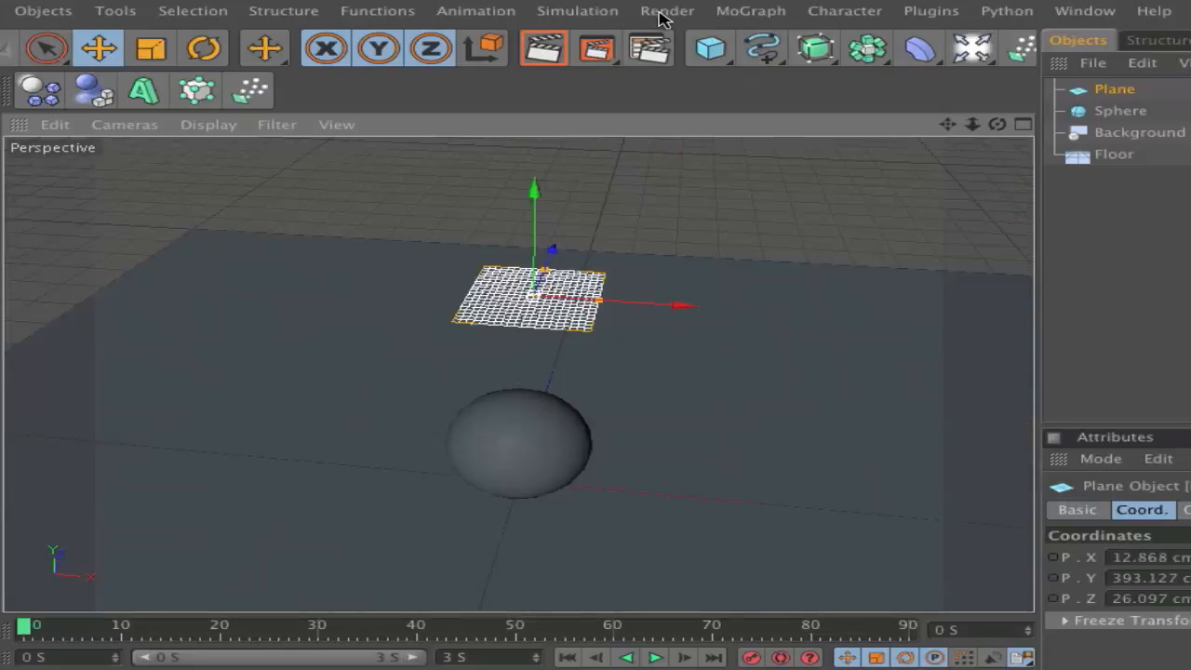
pyautogui.click(751, 10)
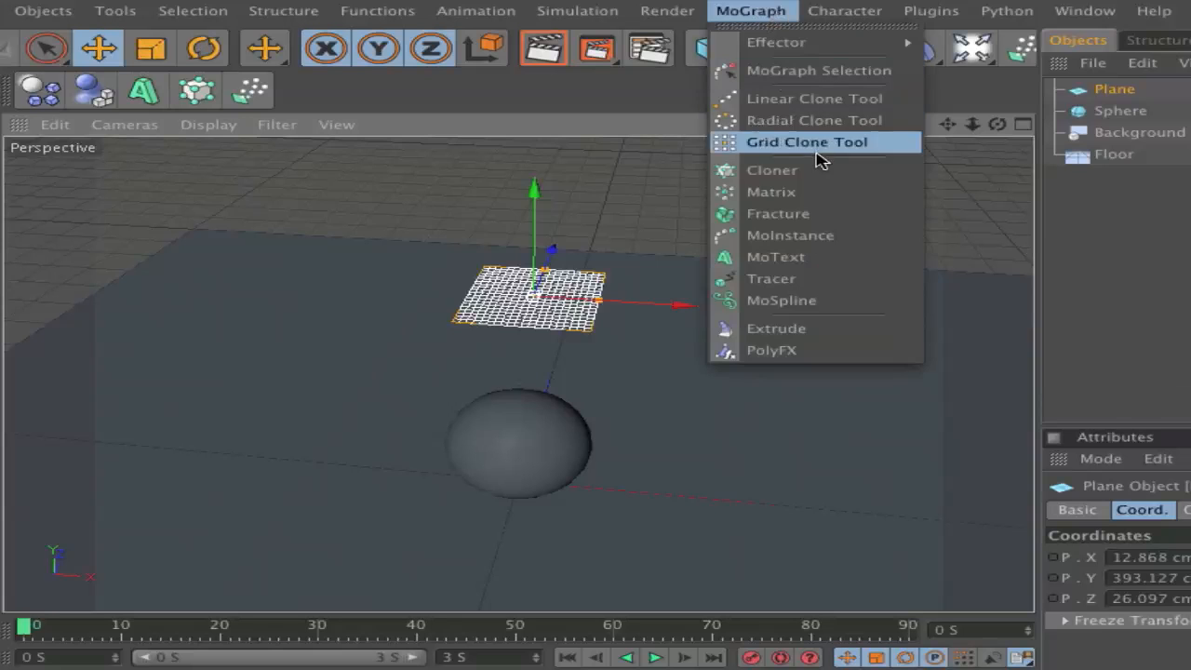
pyautogui.click(772, 169)
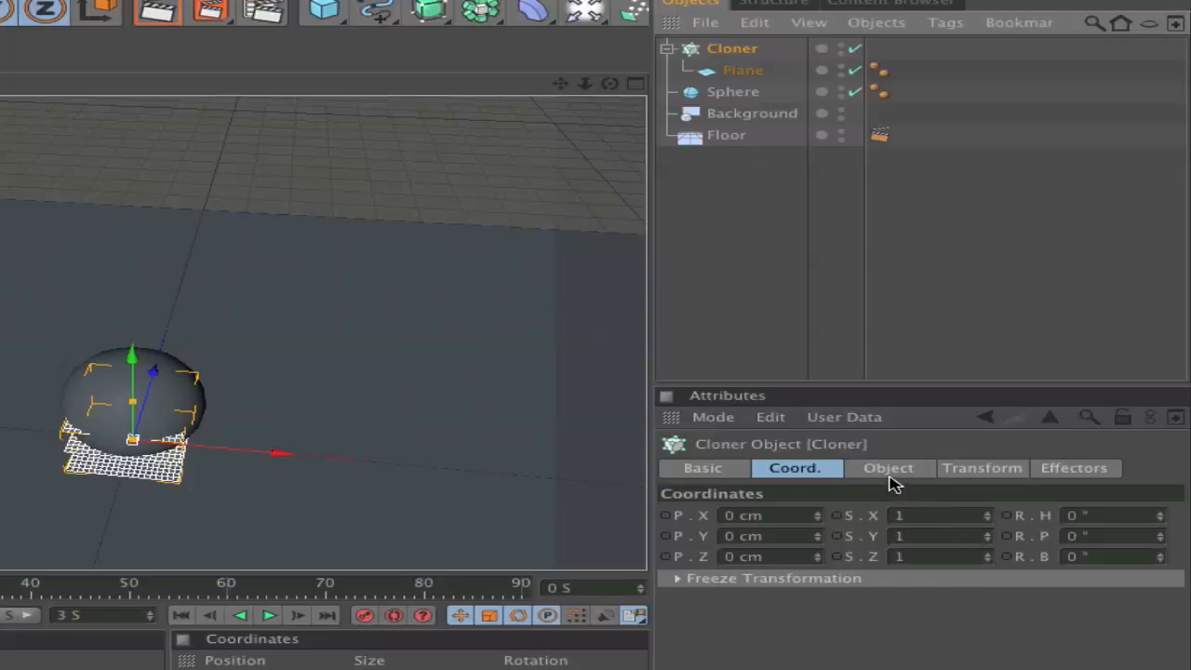
# Step: Set the Cloner to Grid Array, 3/1/3 count, Size X about 402 cm
pyautogui.click(887, 468)
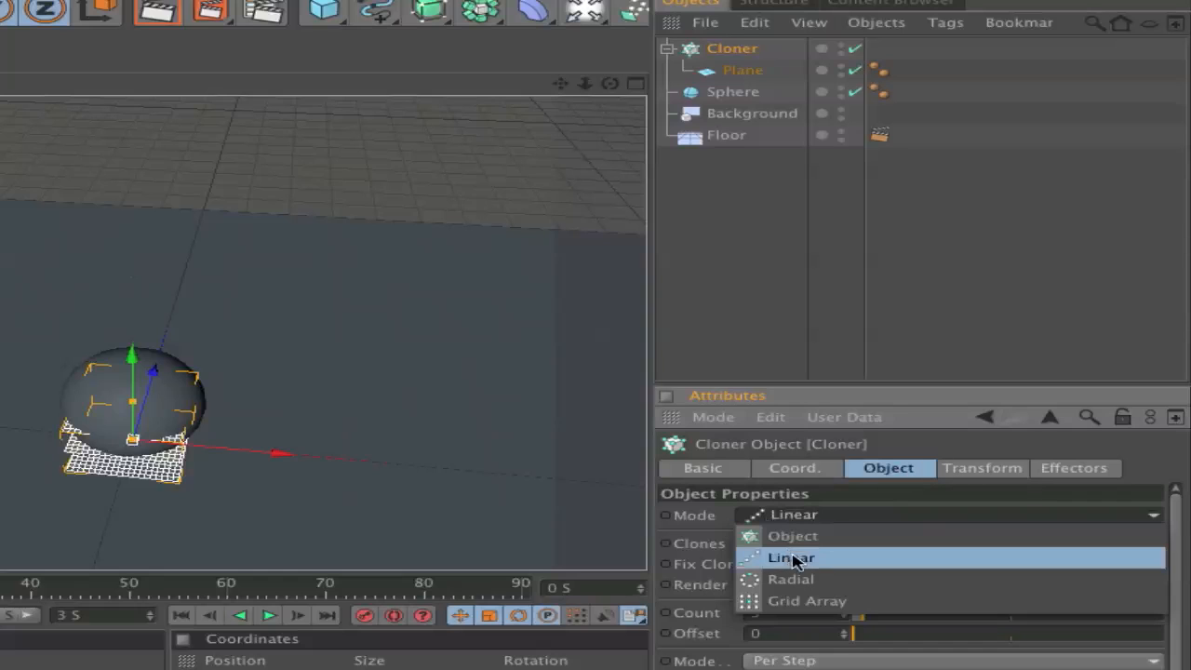
pyautogui.click(807, 600)
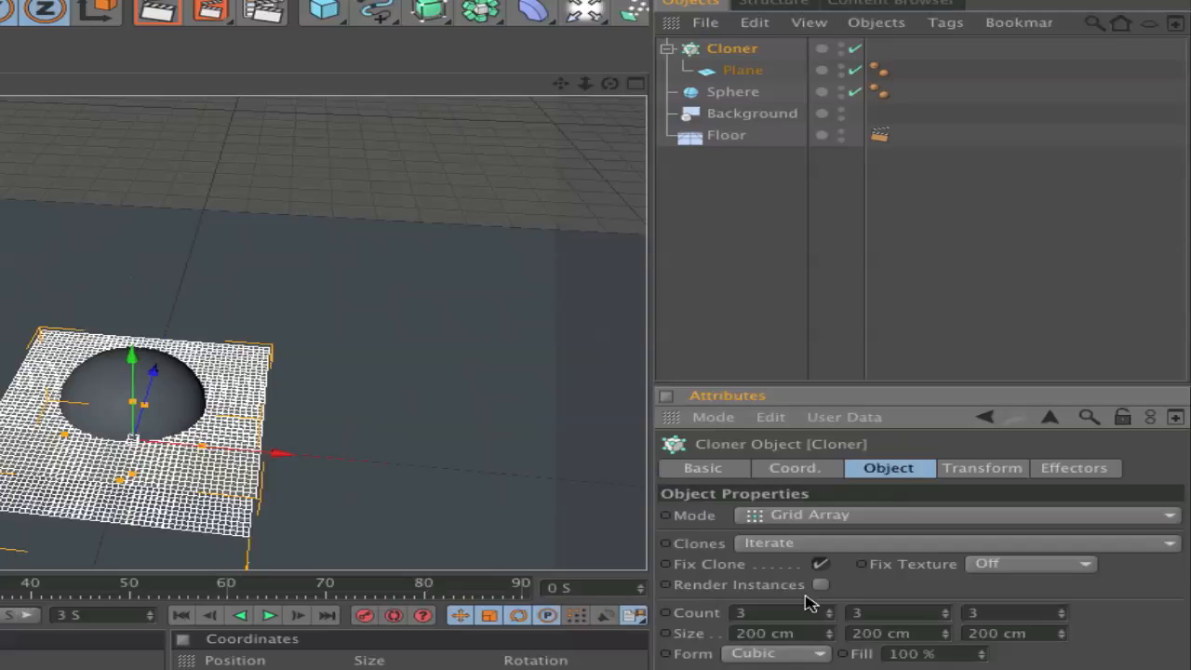
pyautogui.moveTo(946, 632)
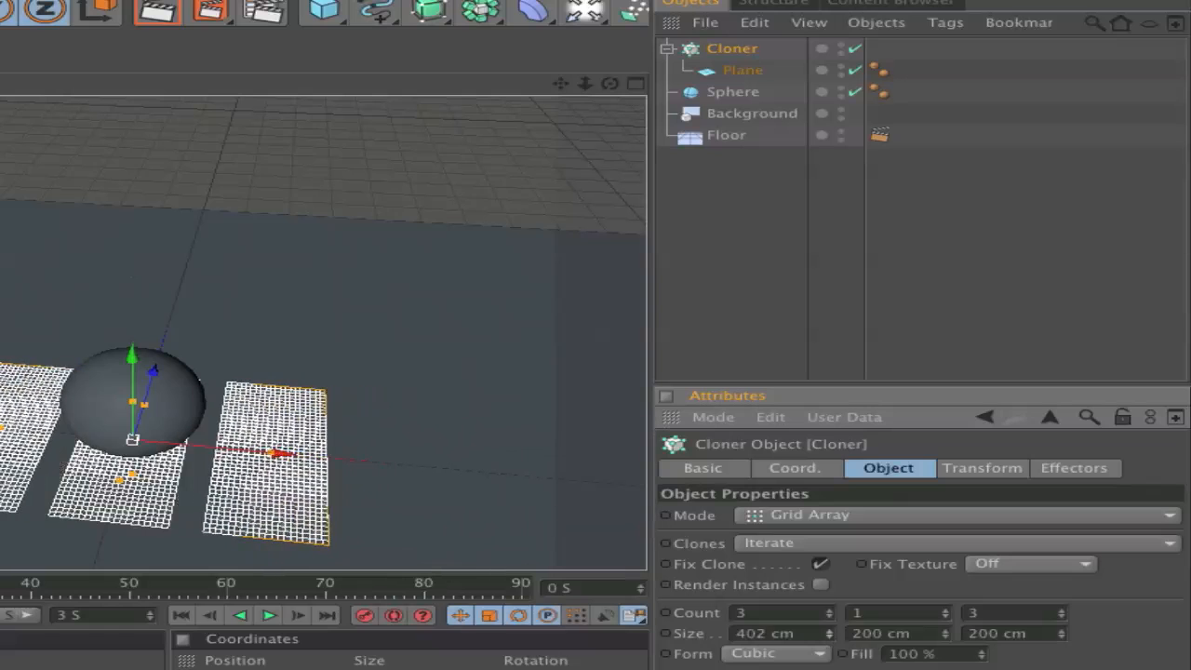
pyautogui.moveTo(791, 633); pyautogui.dragTo(768, 633)
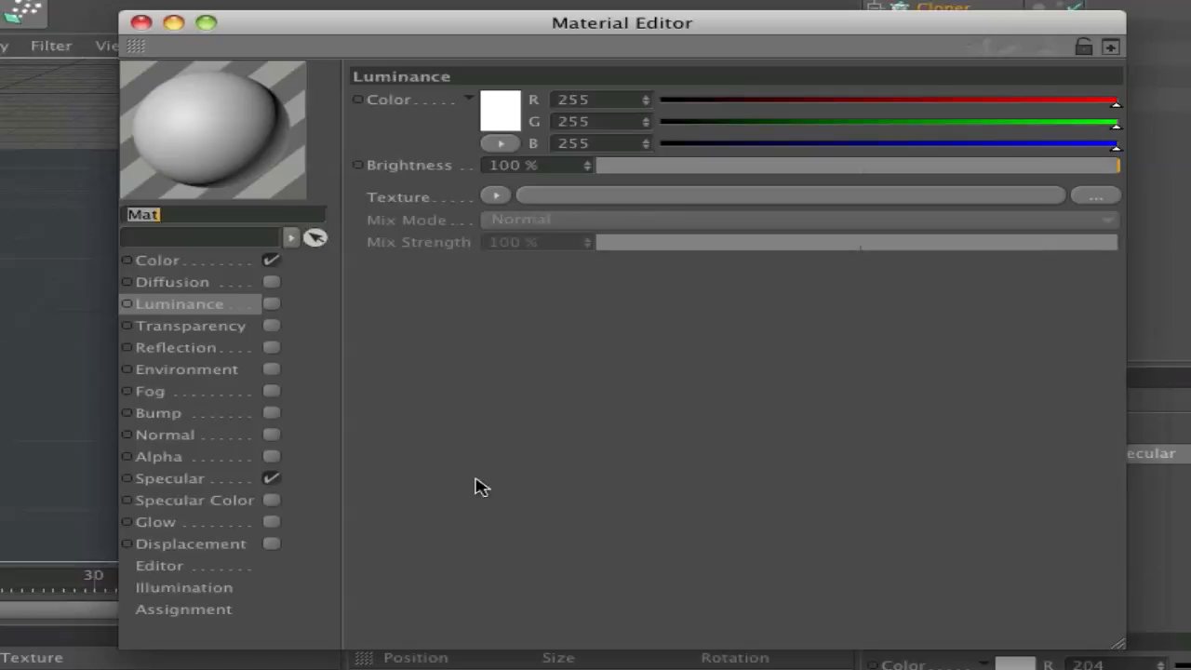
# Step: Disable Specular on material Mat, review its colour settings, and close the Material Editor
pyautogui.click(213, 128)
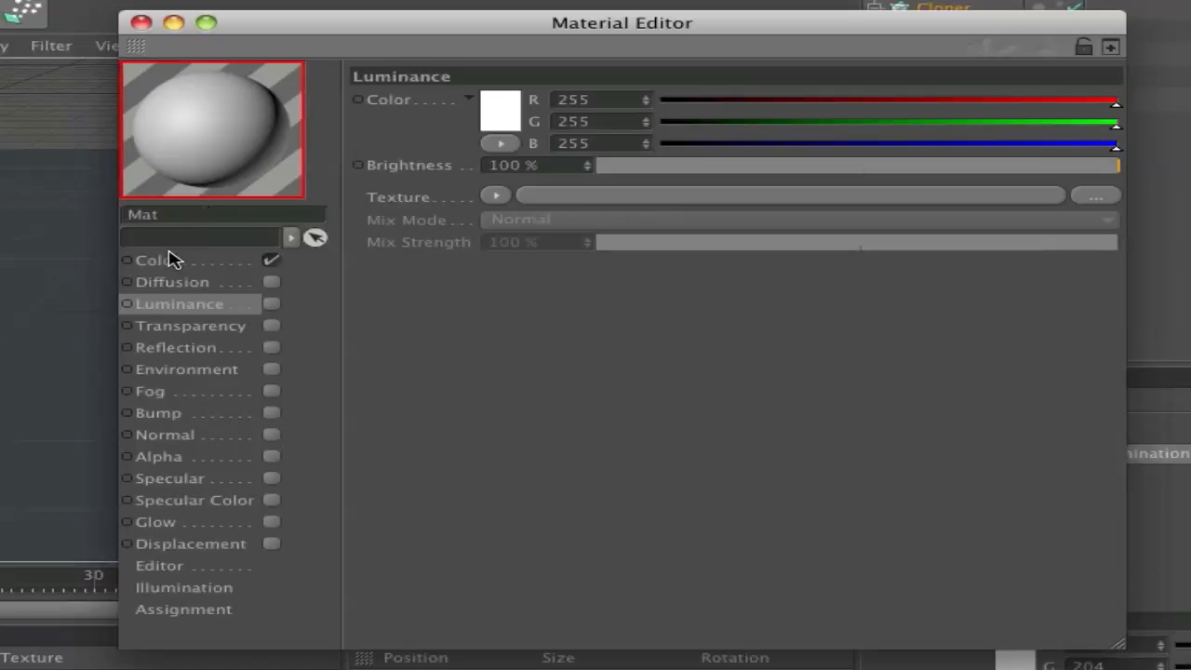
pyautogui.click(156, 260)
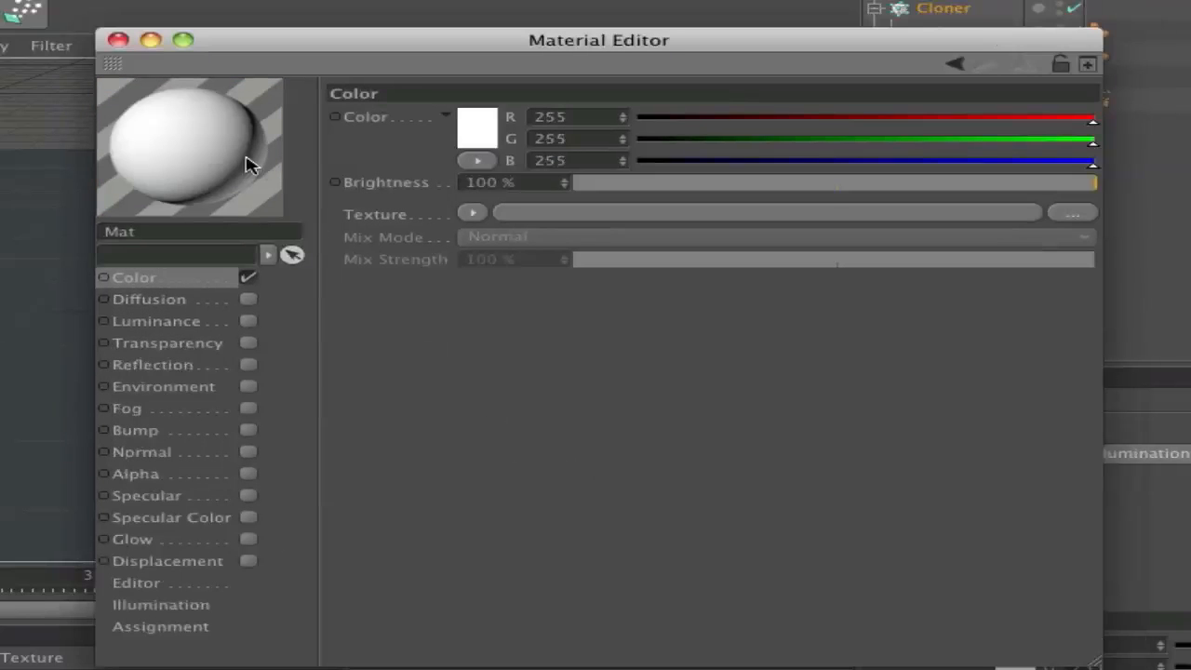
pyautogui.moveTo(282, 326)
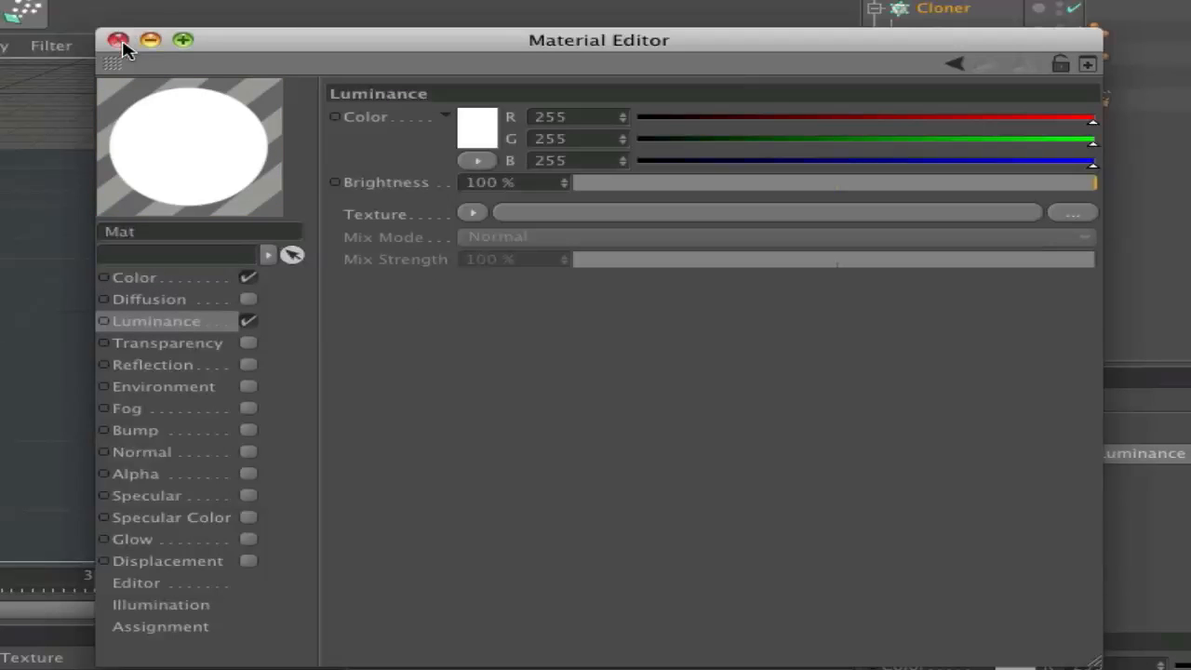
pyautogui.click(119, 40)
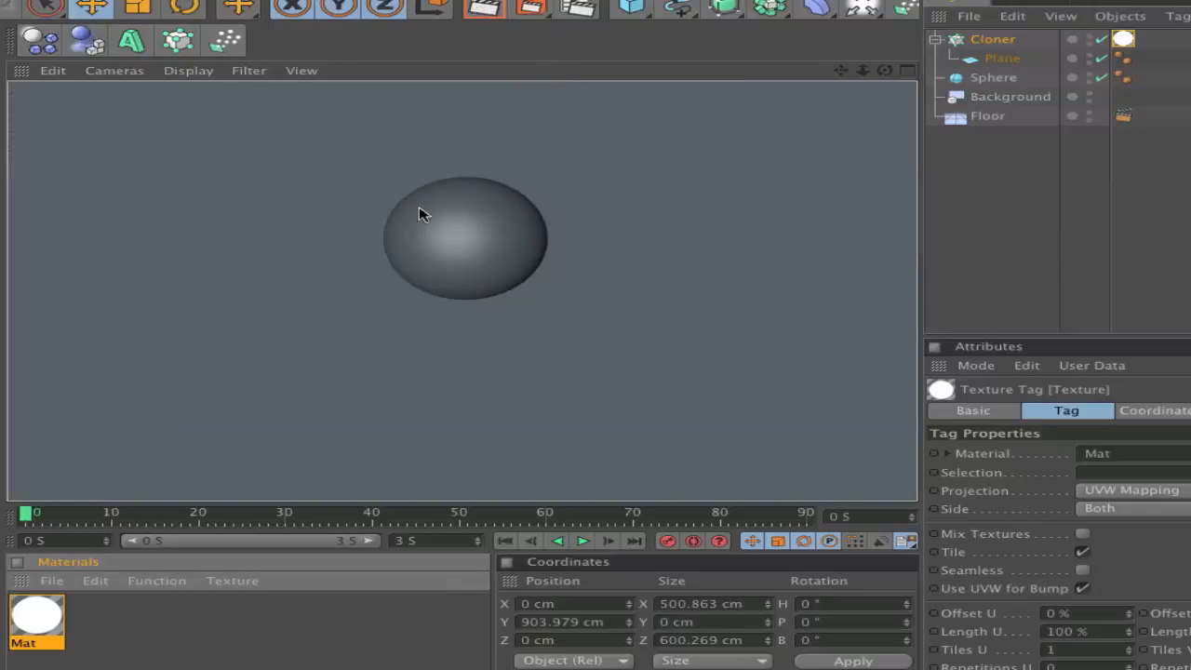
pyautogui.moveTo(419, 496)
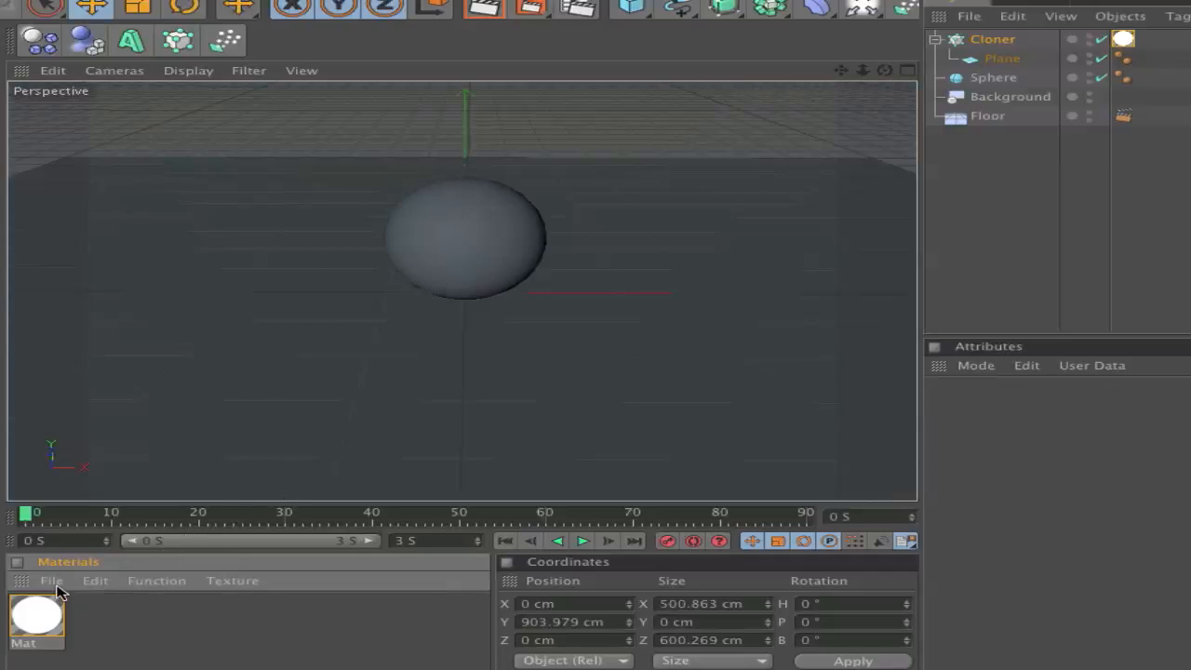
# Step: Create magenta Mat.1 with 10% reflection using a Fresnel texture at about 16% mix
pyautogui.click(51, 580)
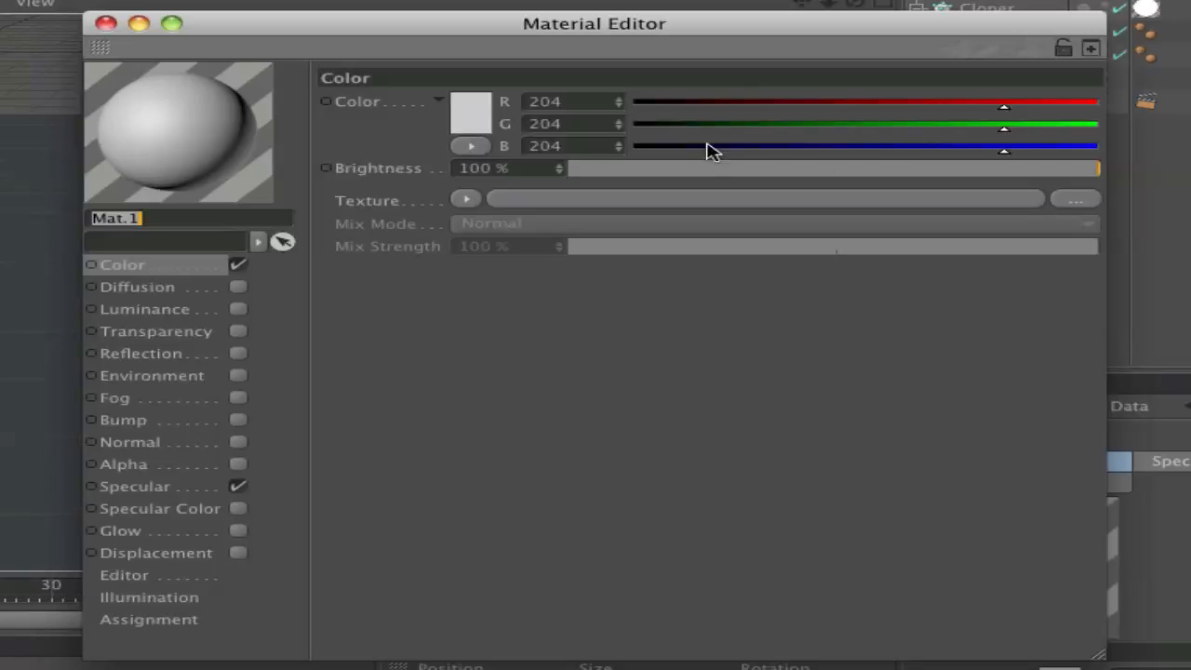
pyautogui.moveTo(1004, 124); pyautogui.dragTo(926, 124)
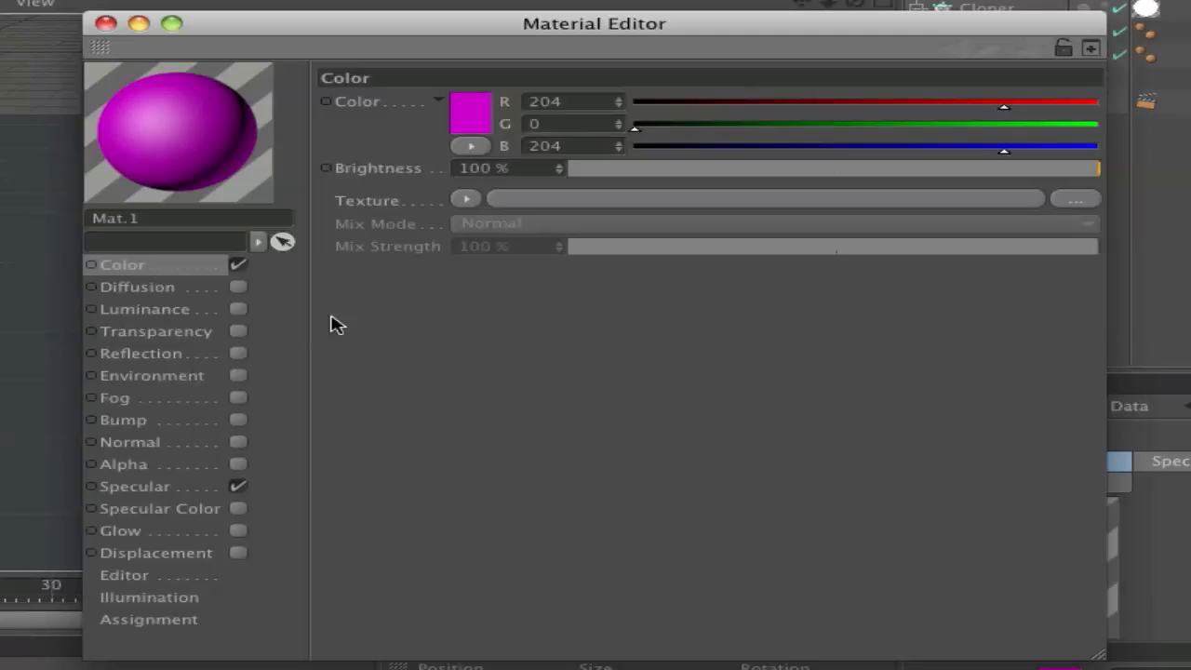
pyautogui.moveTo(240, 316)
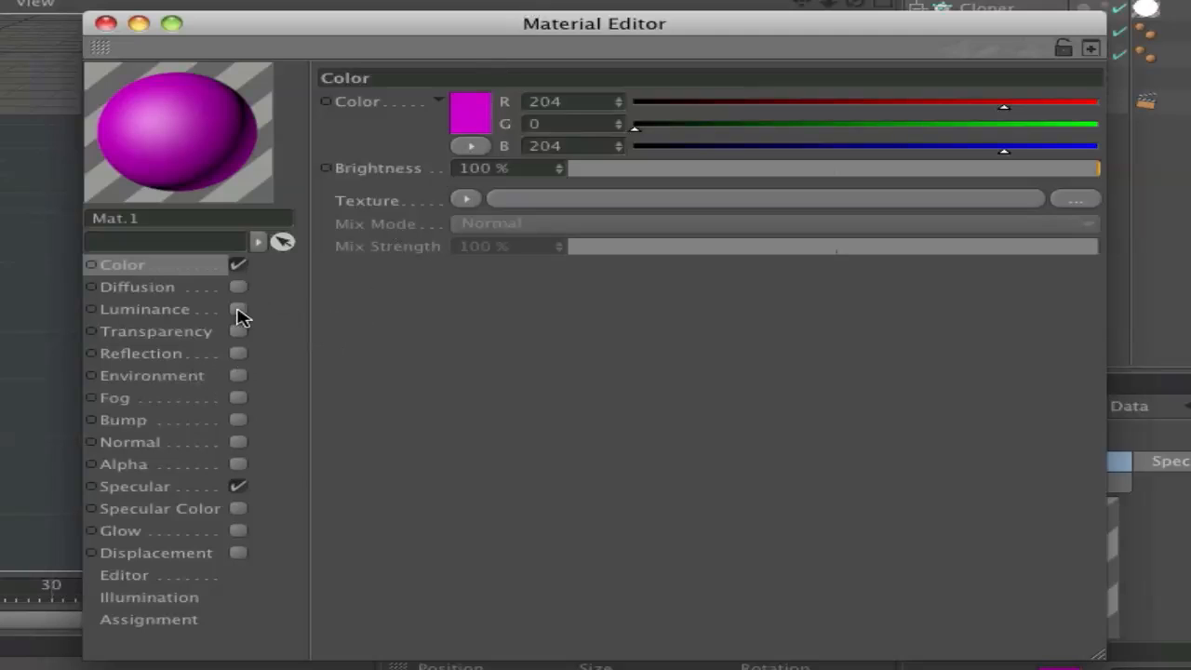
pyautogui.moveTo(240, 361)
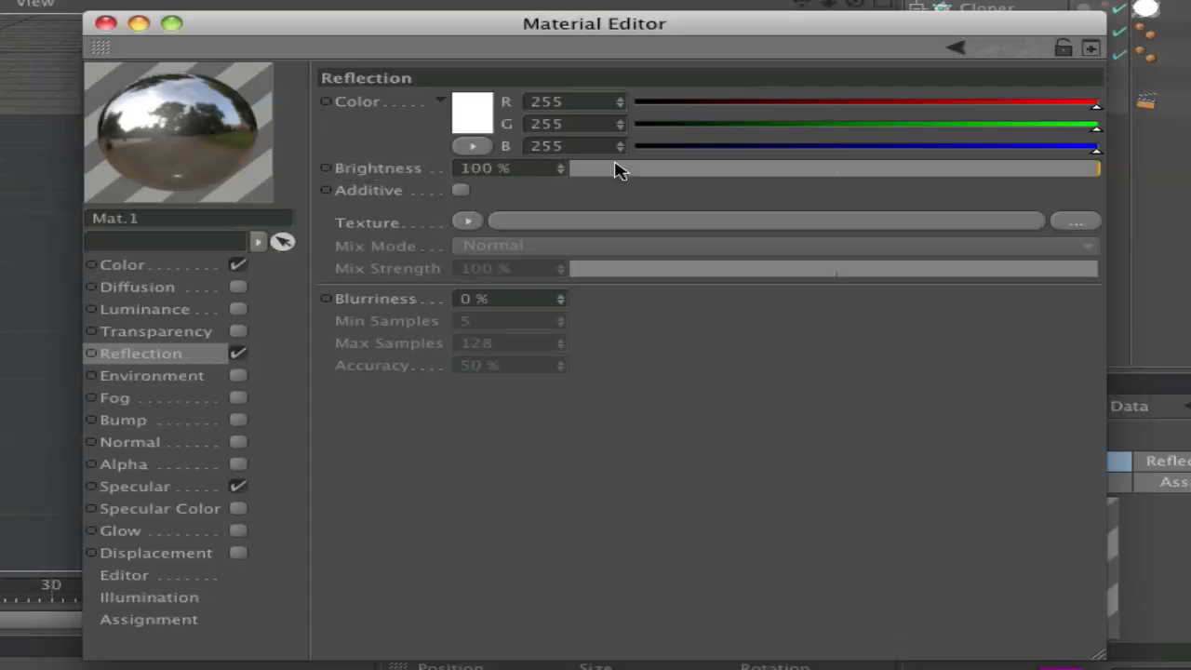
pyautogui.moveTo(606, 175)
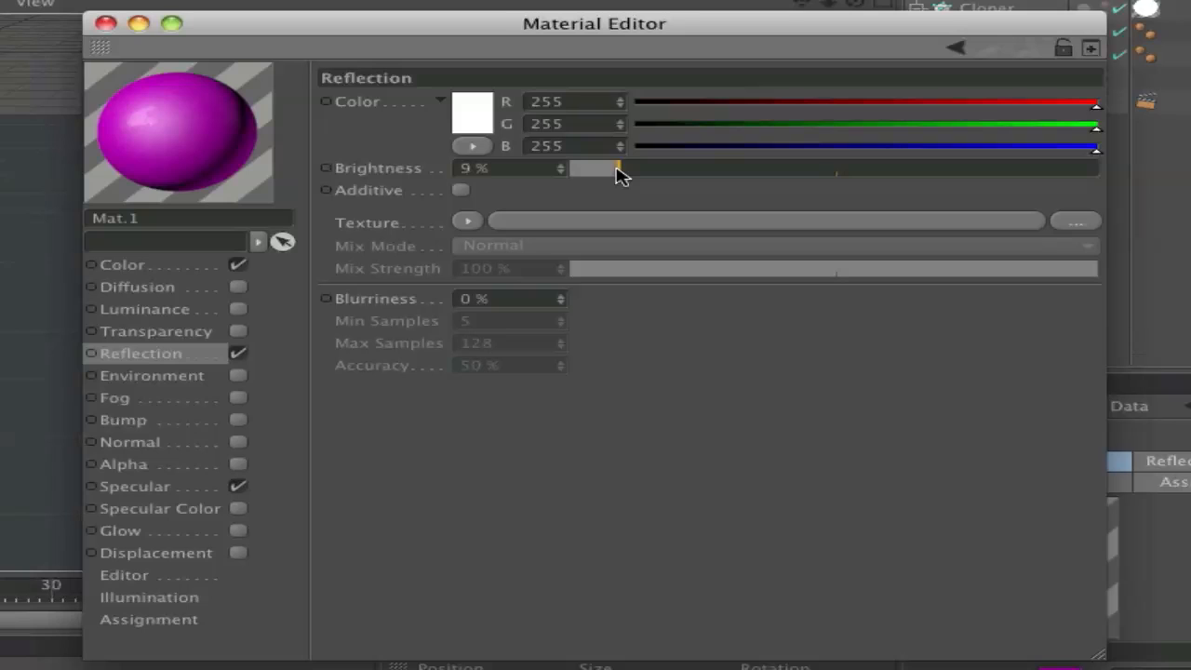
pyautogui.moveTo(618, 168); pyautogui.dragTo(622, 169)
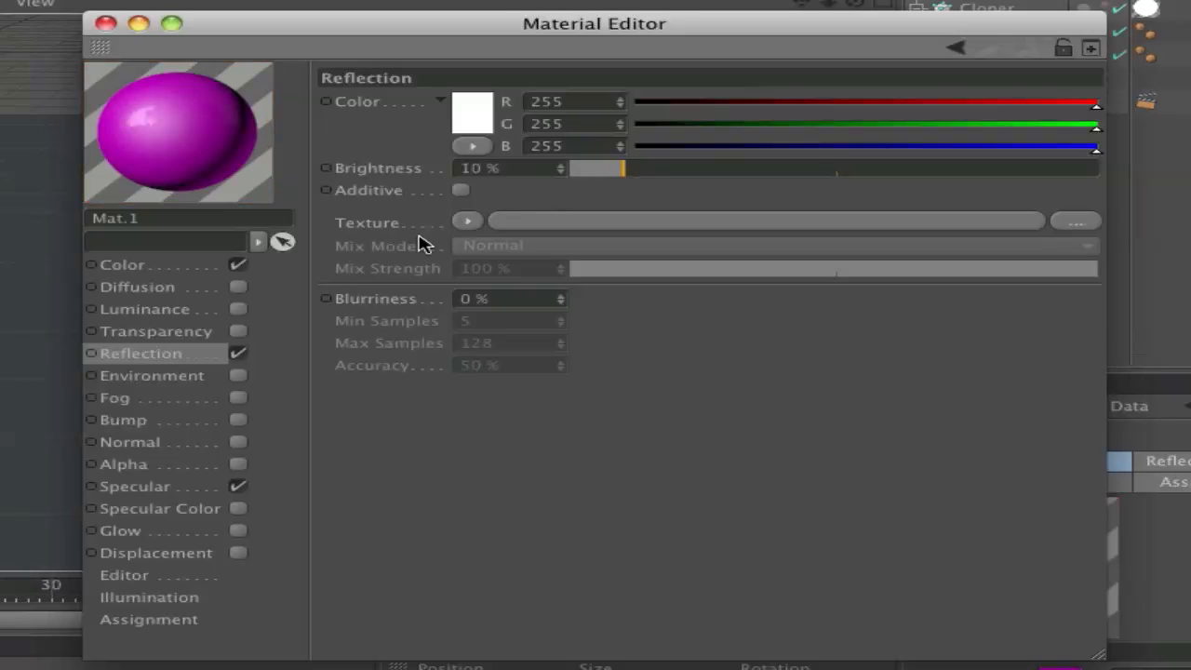
pyautogui.click(468, 221)
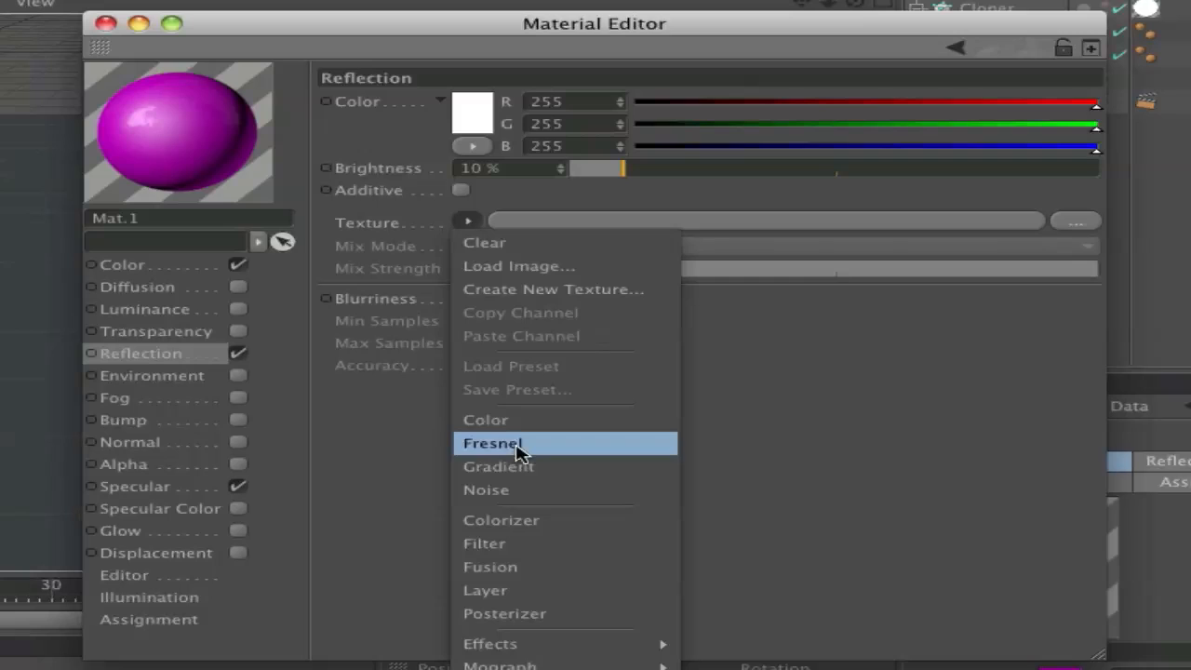
pyautogui.click(493, 443)
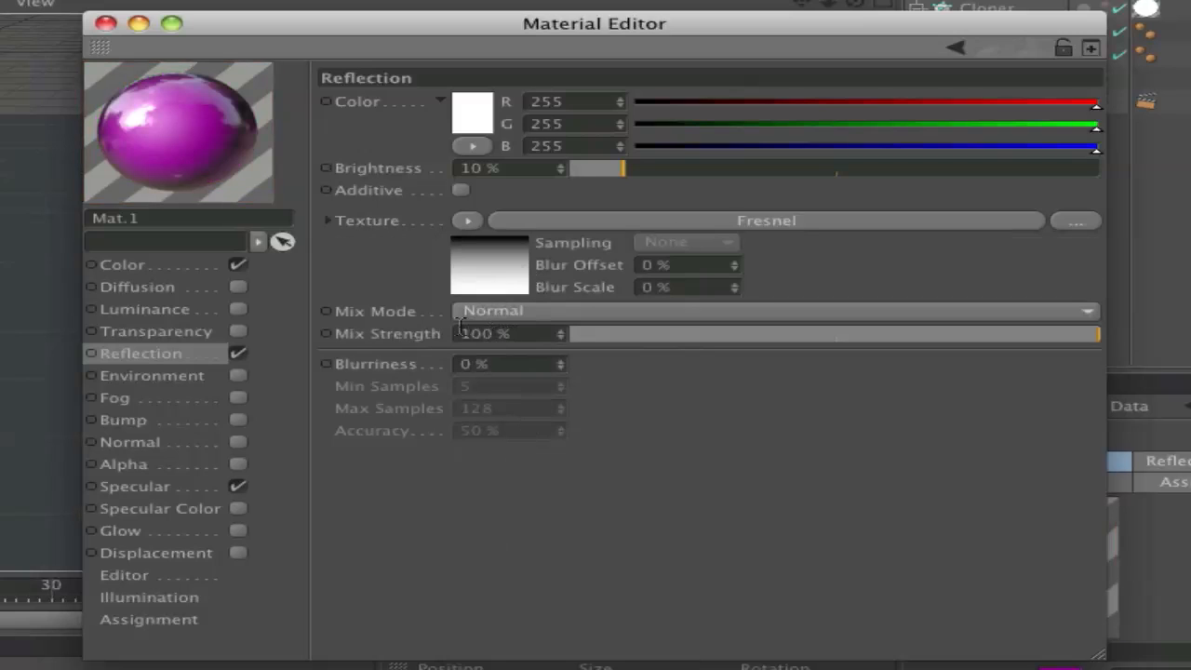
pyautogui.moveTo(1098, 333); pyautogui.dragTo(656, 333)
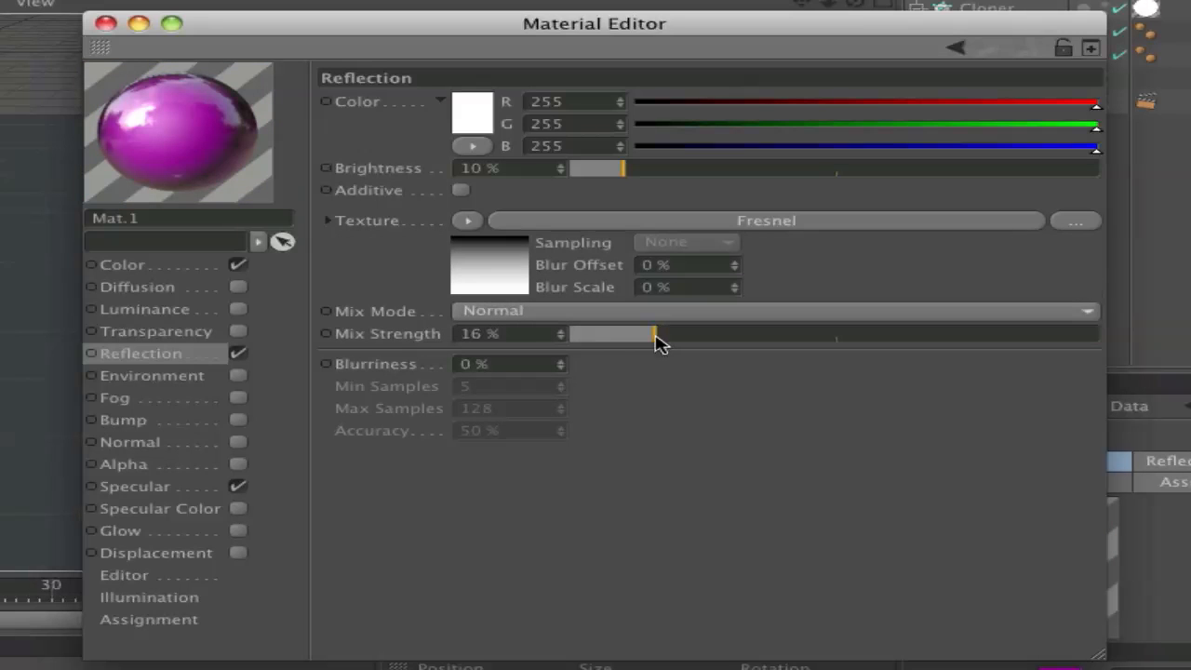
pyautogui.moveTo(652, 333); pyautogui.dragTo(647, 333)
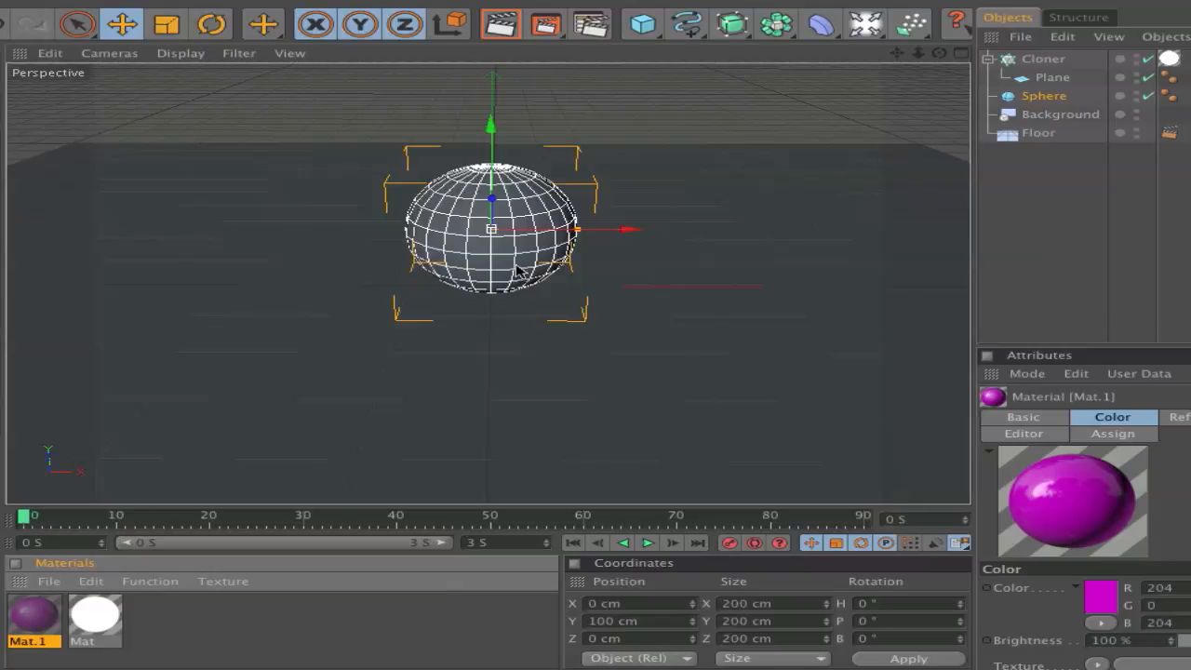
# Step: Apply Mat.1 to the Sphere, then reopen the white Mat material for editing
pyautogui.click(1039, 133)
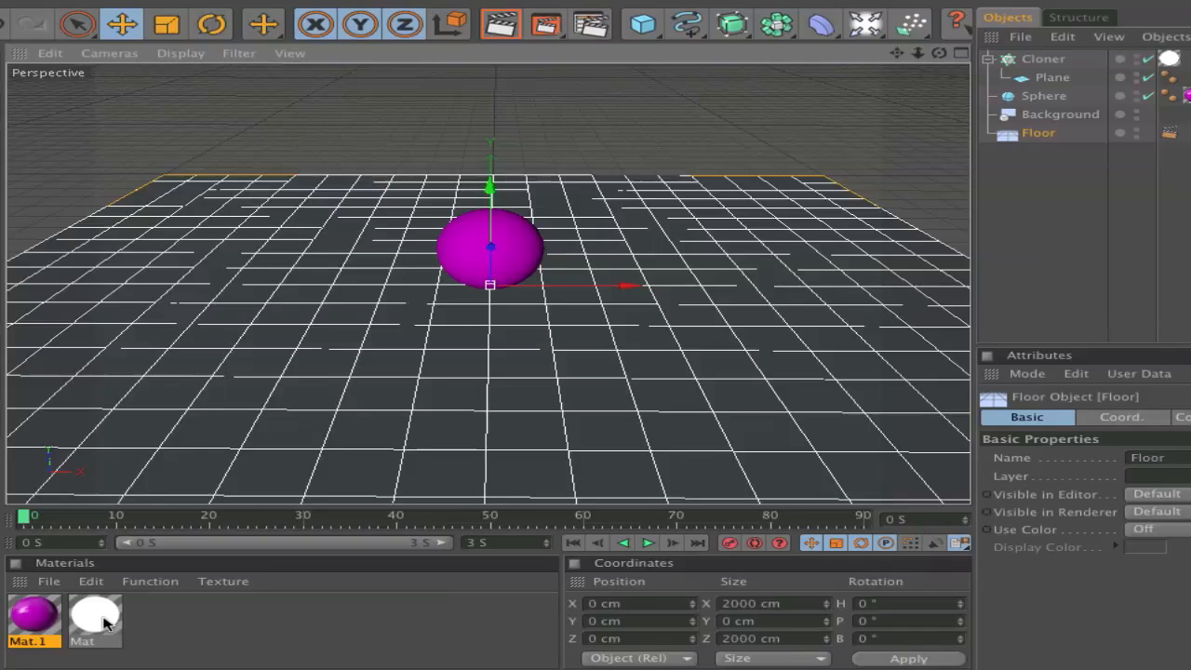
pyautogui.doubleClick(94, 619)
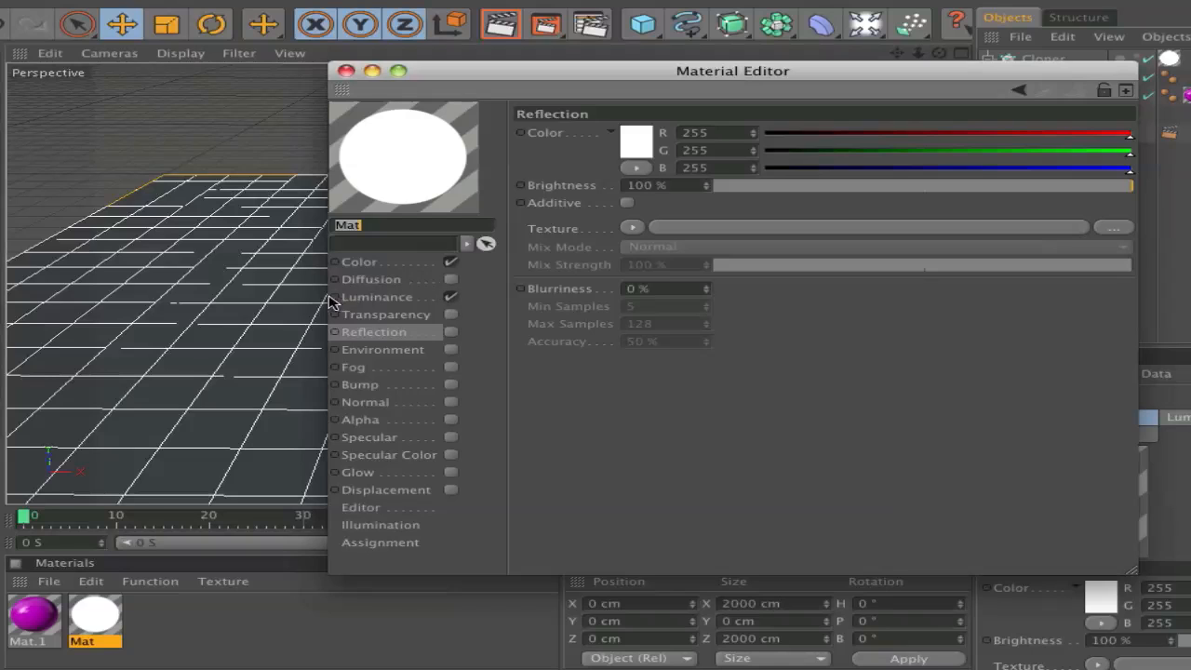
pyautogui.click(377, 297)
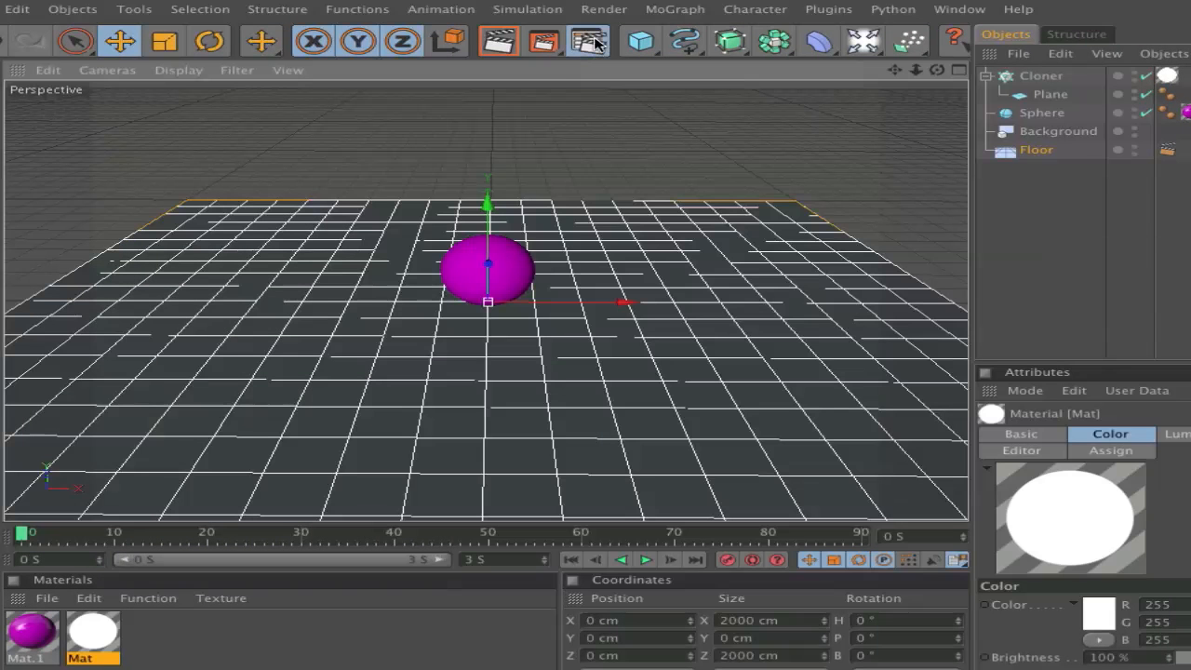
# Step: Add Ambient Occlusion and Global Illumination effects in Render Settings
pyautogui.click(587, 40)
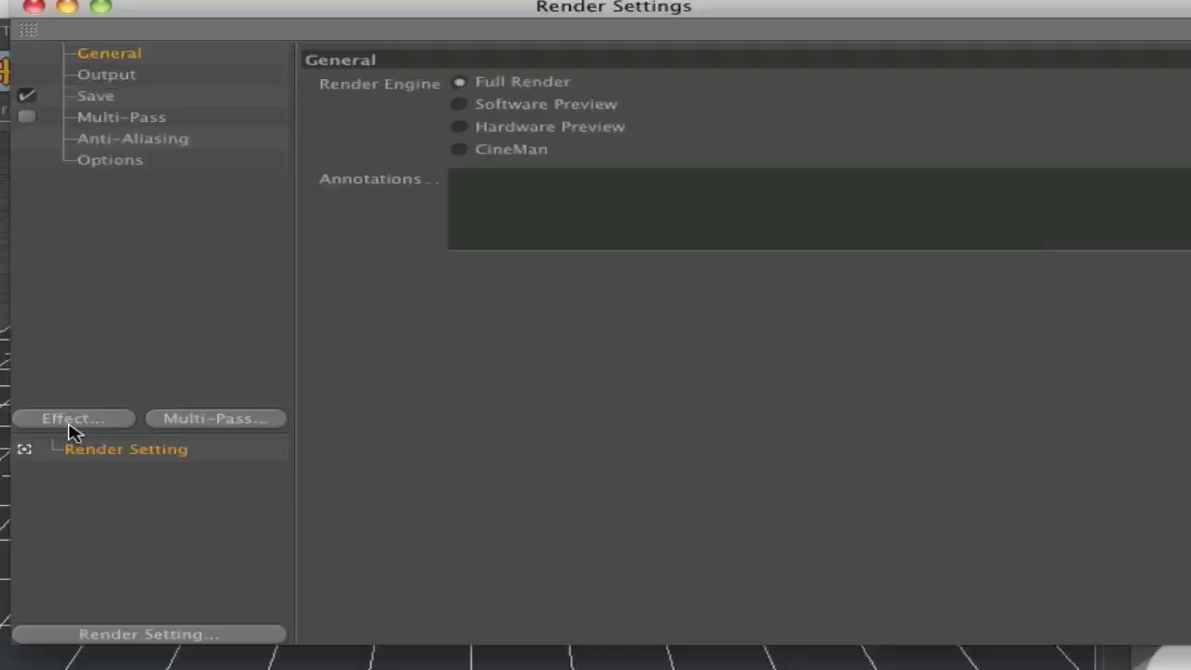
pyautogui.click(73, 418)
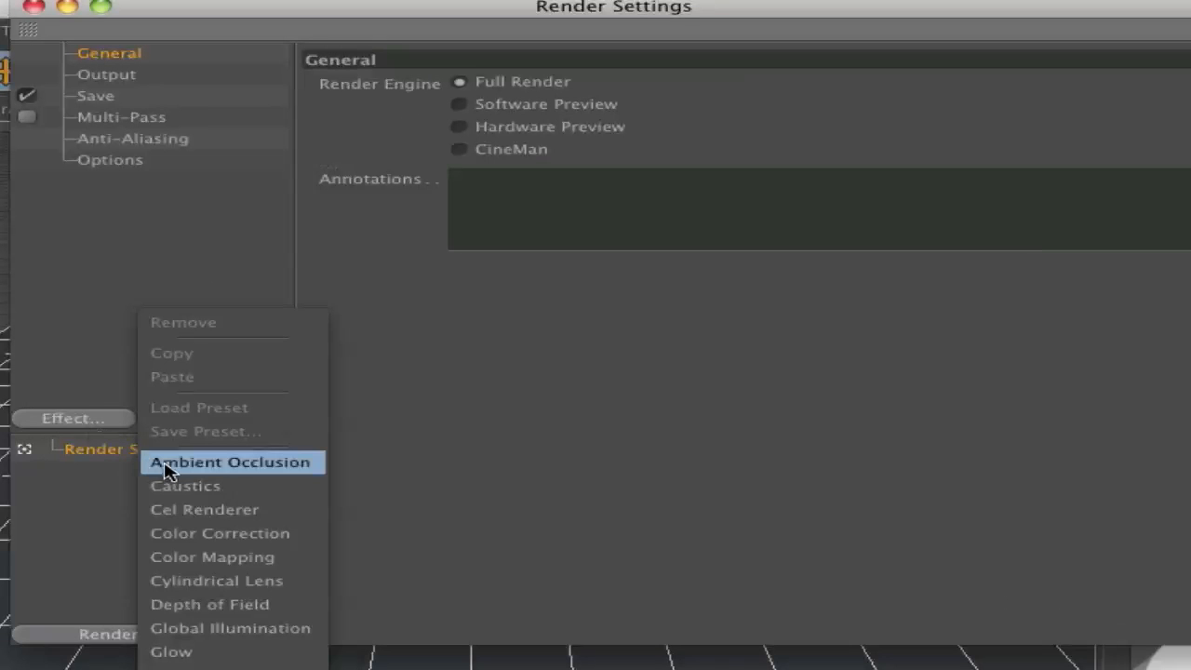
pyautogui.click(230, 461)
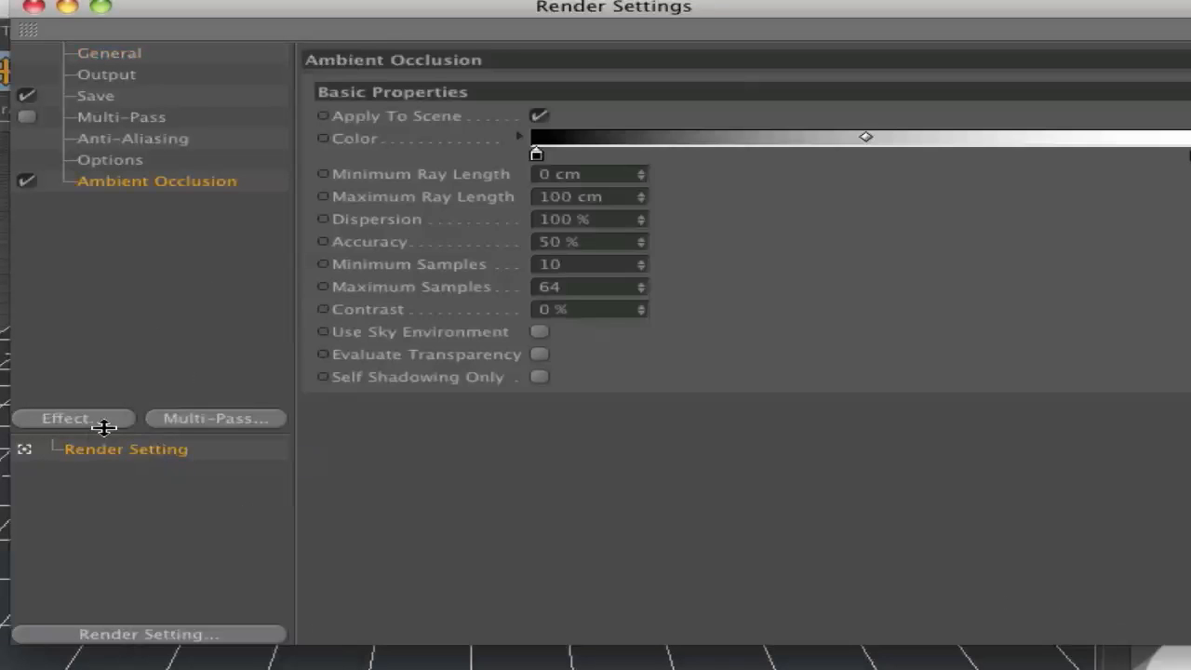
pyautogui.click(65, 418)
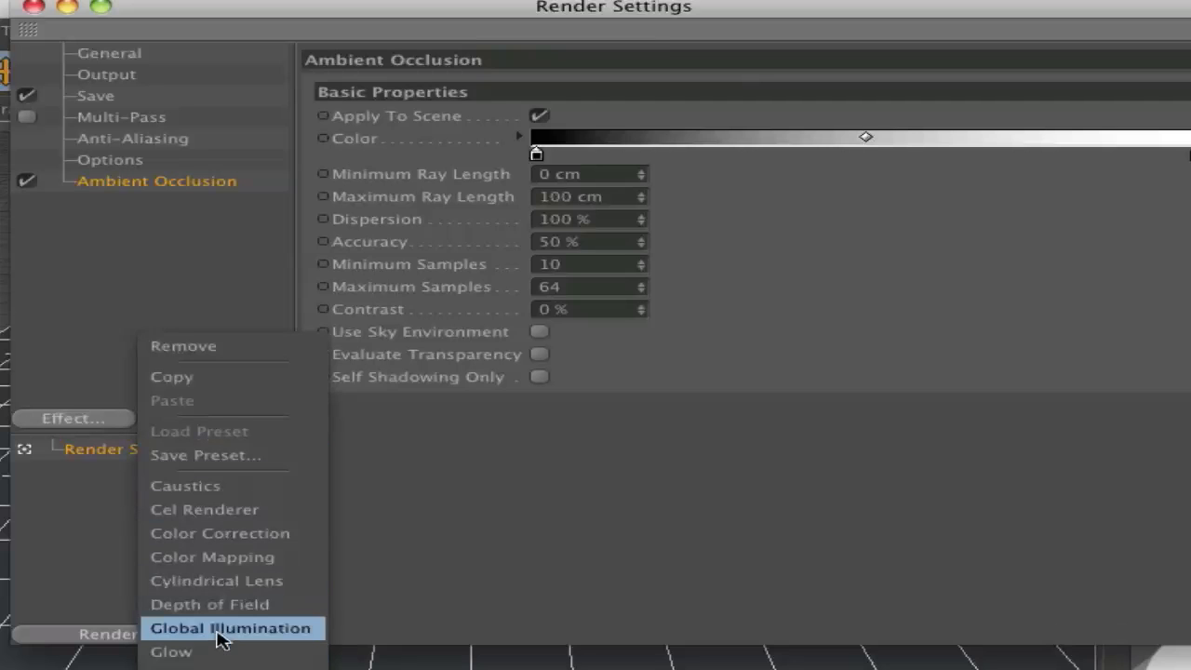
pyautogui.click(230, 629)
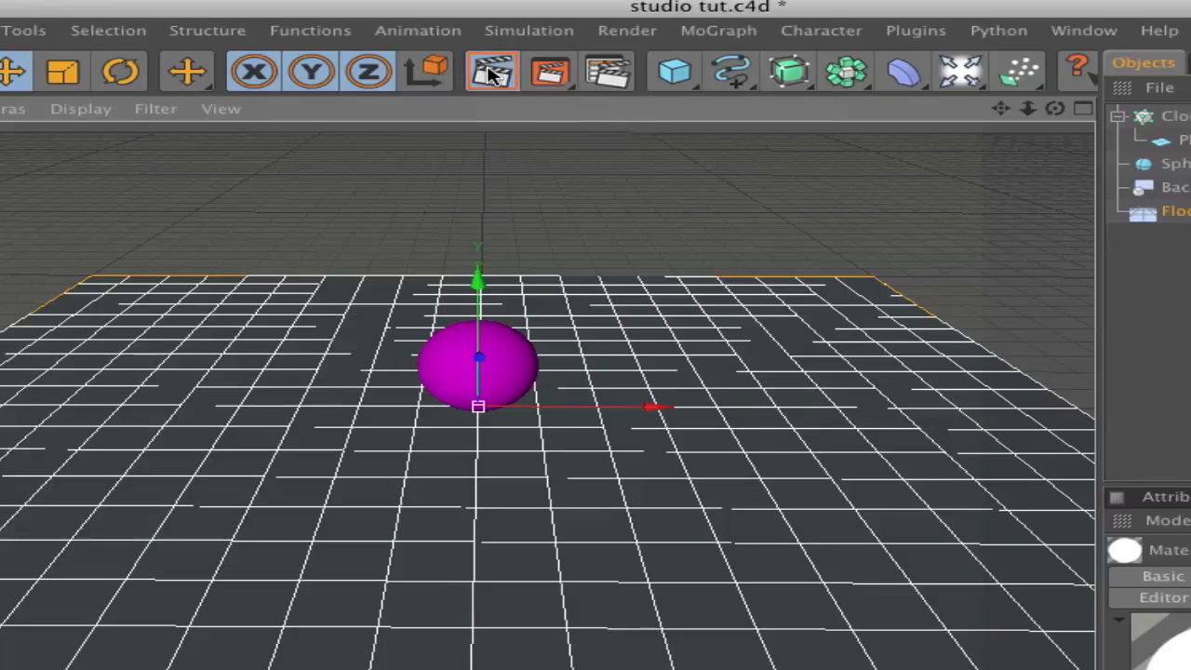
# Step: Render the active view to preview the magenta sphere on the grey backdrop
pyautogui.click(491, 71)
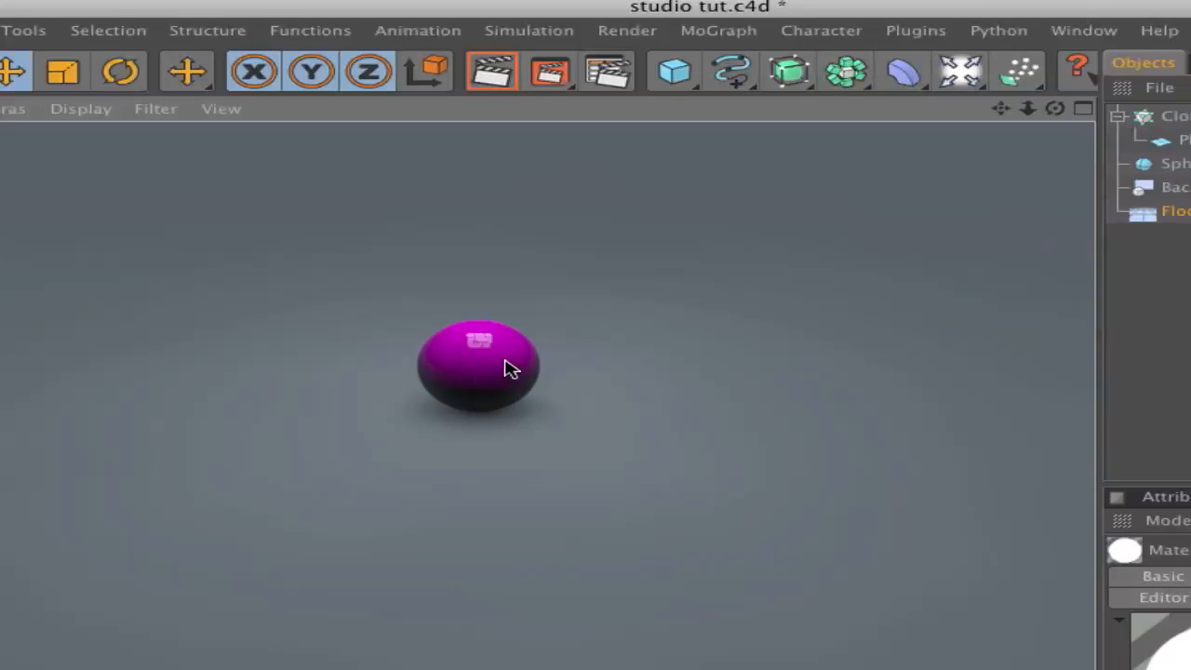
pyautogui.moveTo(502, 324)
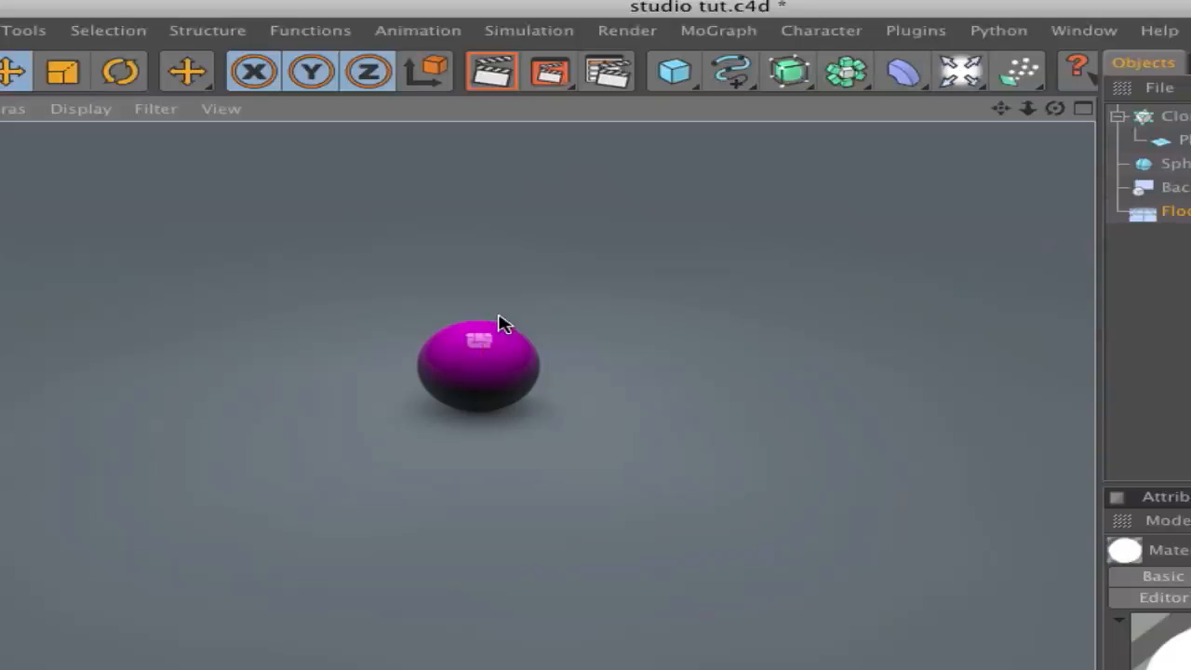
pyautogui.moveTo(491, 361)
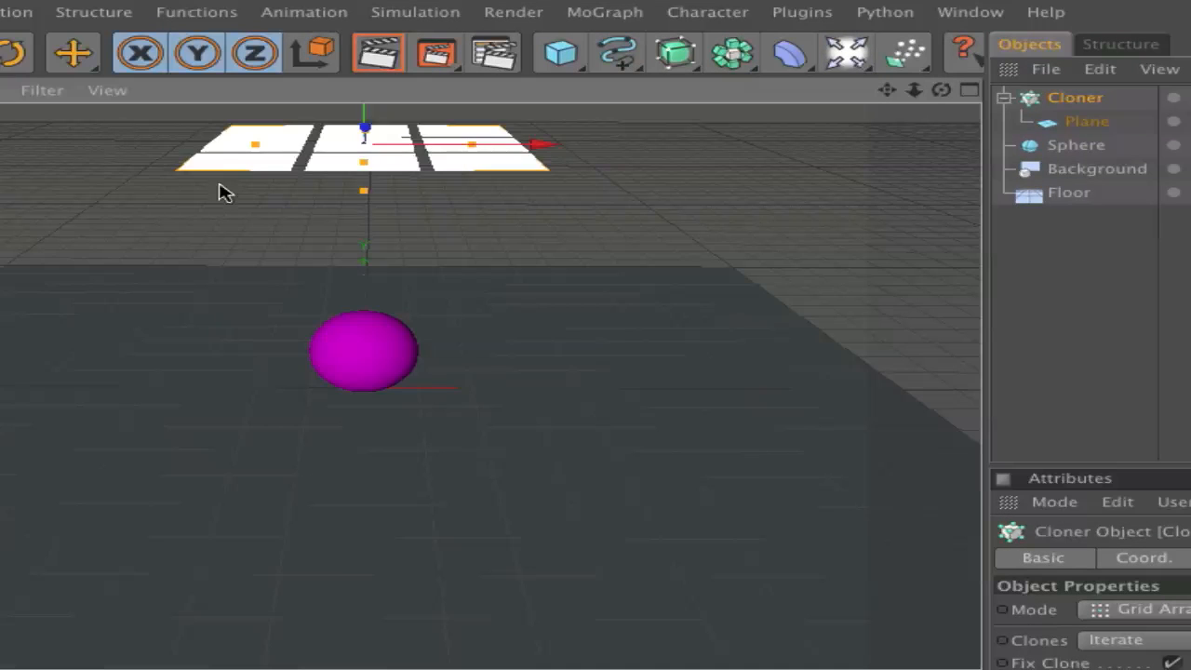
# Step: Add a second Plane, lift it above the sphere, and switch to rotating it
pyautogui.click(559, 52)
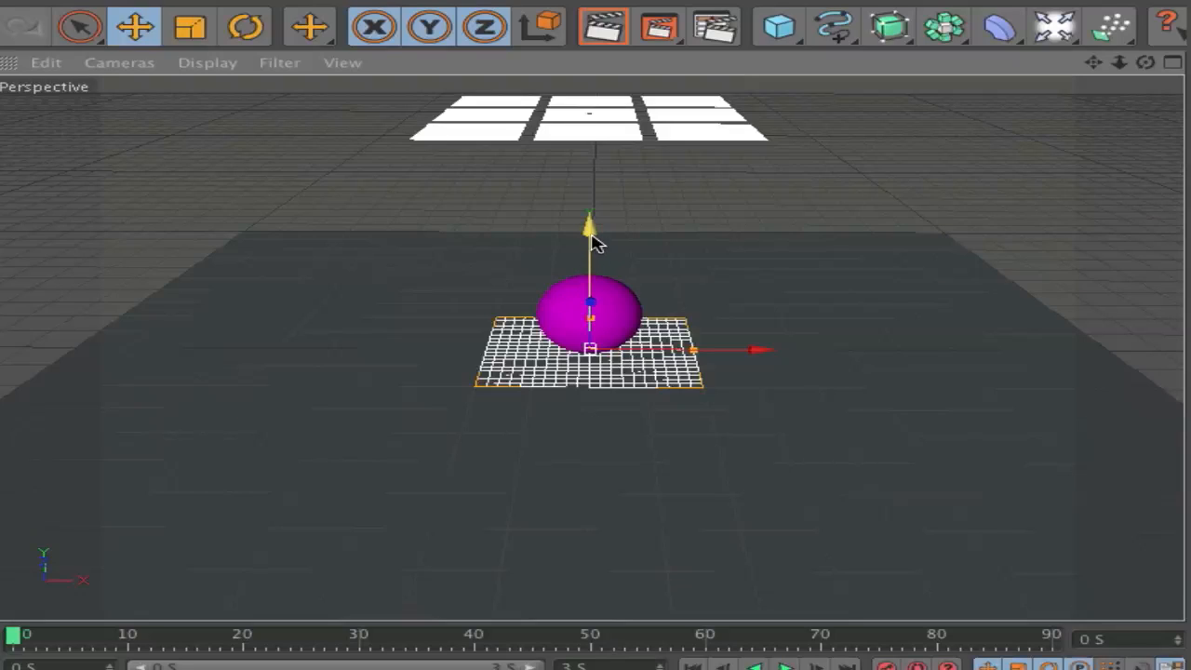
pyautogui.moveTo(589, 219); pyautogui.dragTo(589, 126)
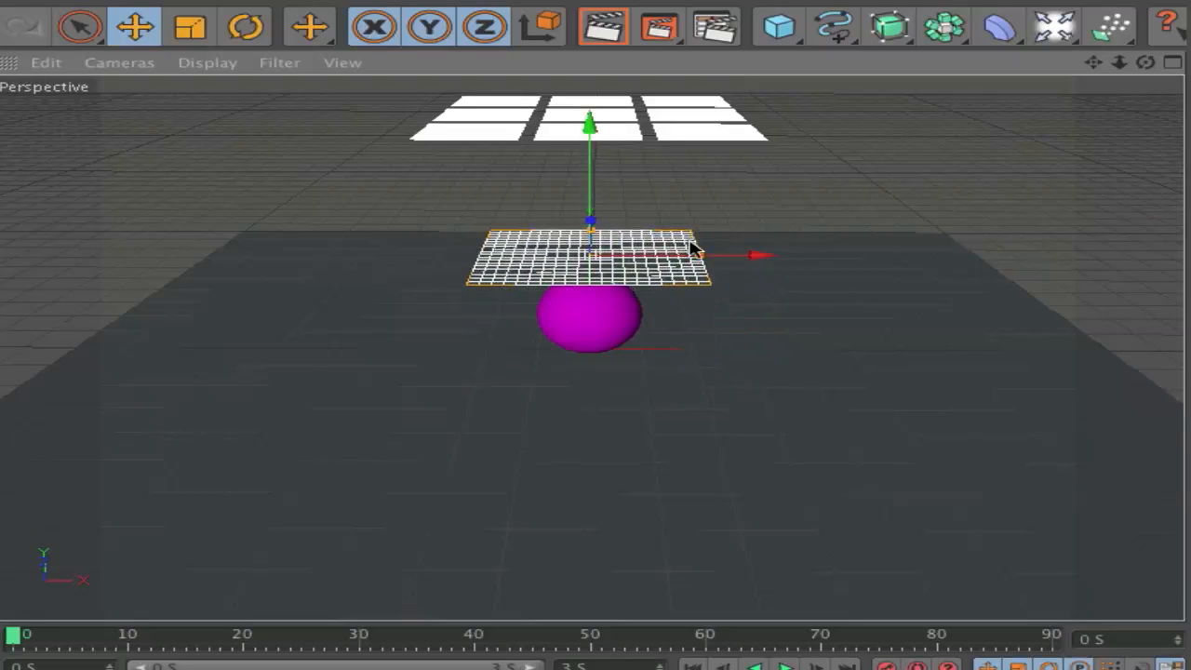
pyautogui.moveTo(520, 179)
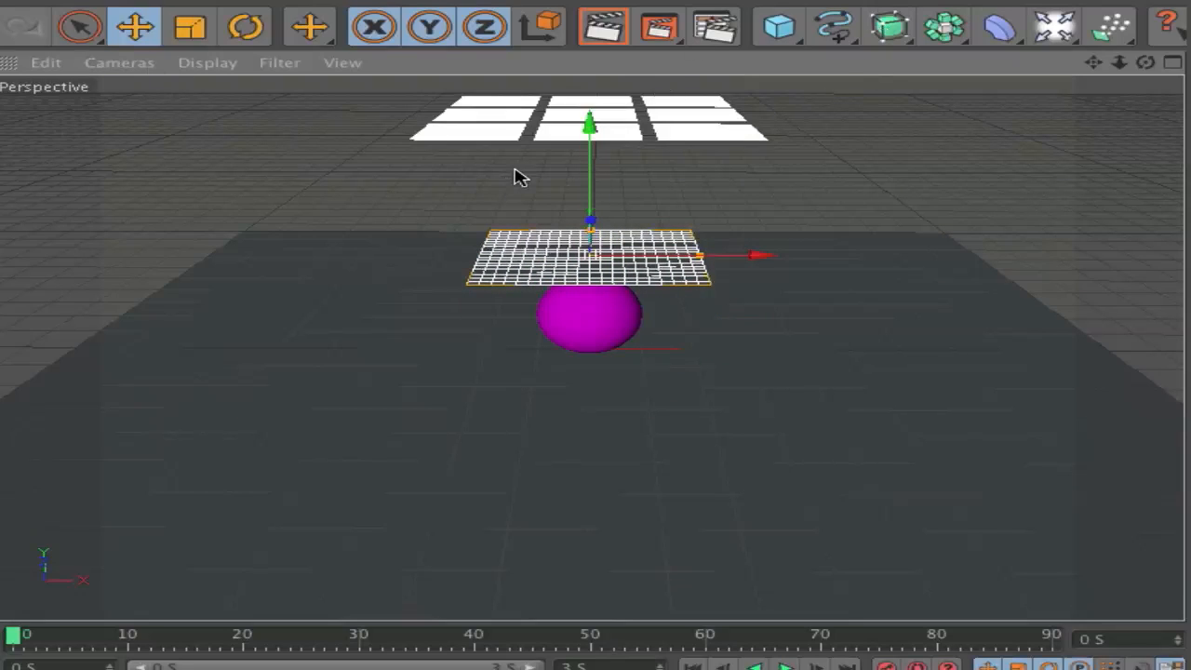
pyautogui.click(245, 26)
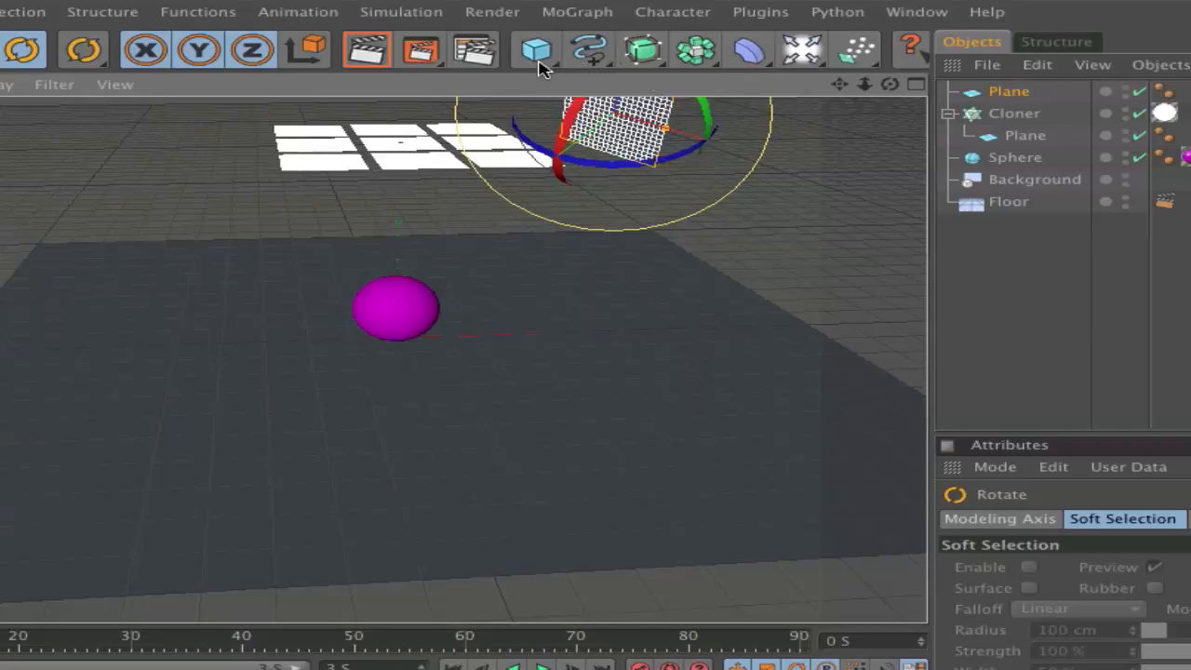
# Step: Add Sphere.1 and move it up and to the left of the pink sphere
pyautogui.click(535, 50)
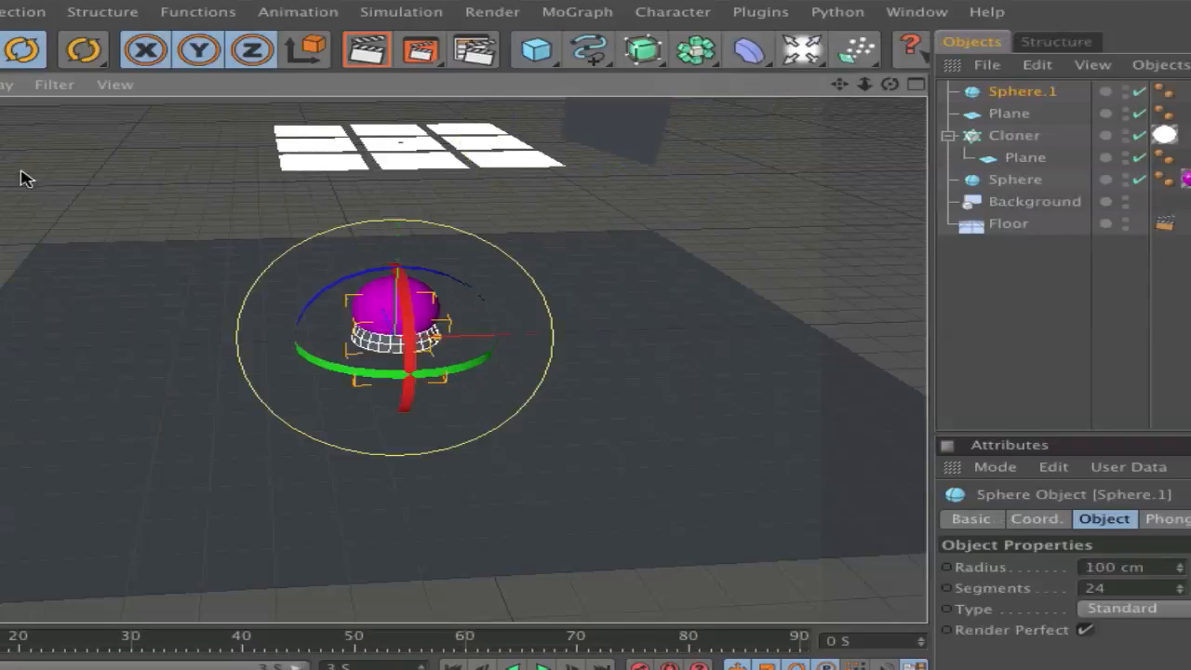
pyautogui.click(83, 49)
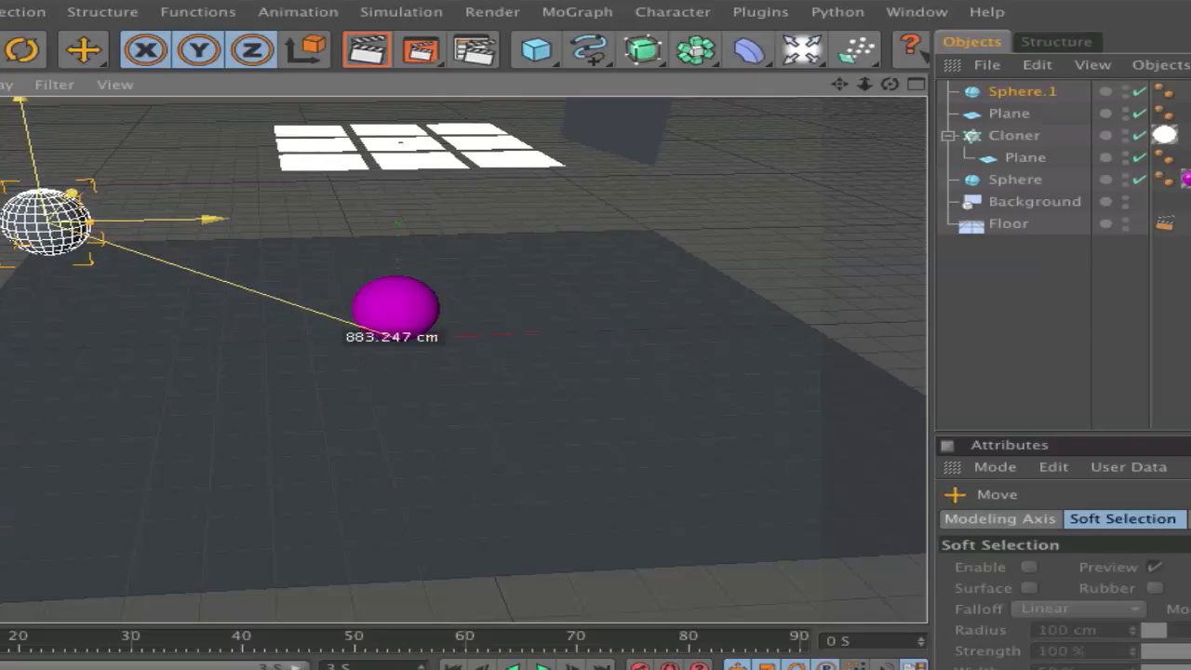
pyautogui.moveTo(55, 223); pyautogui.dragTo(88, 200)
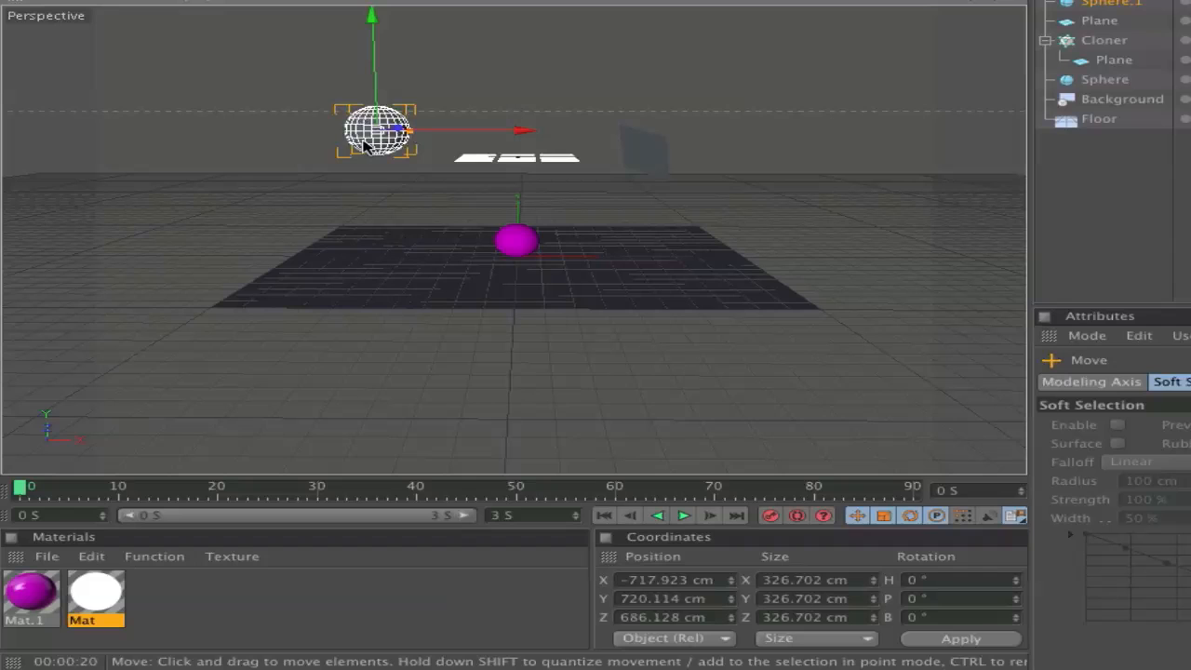
pyautogui.moveTo(658, 169)
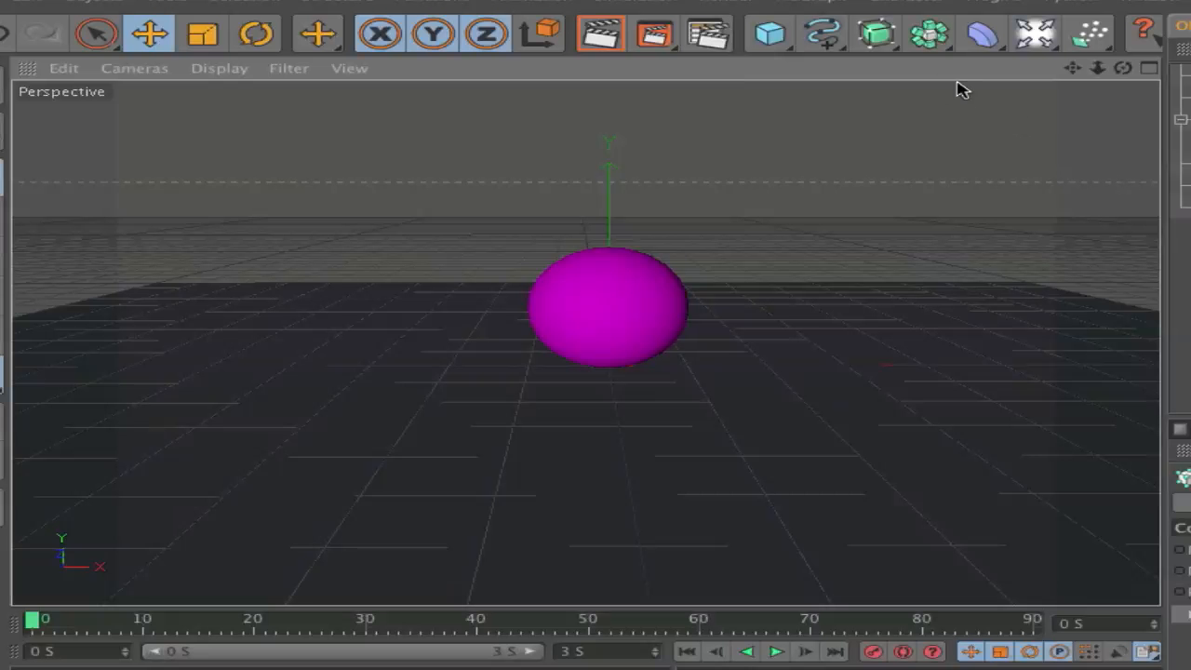
pyautogui.moveTo(598, 34)
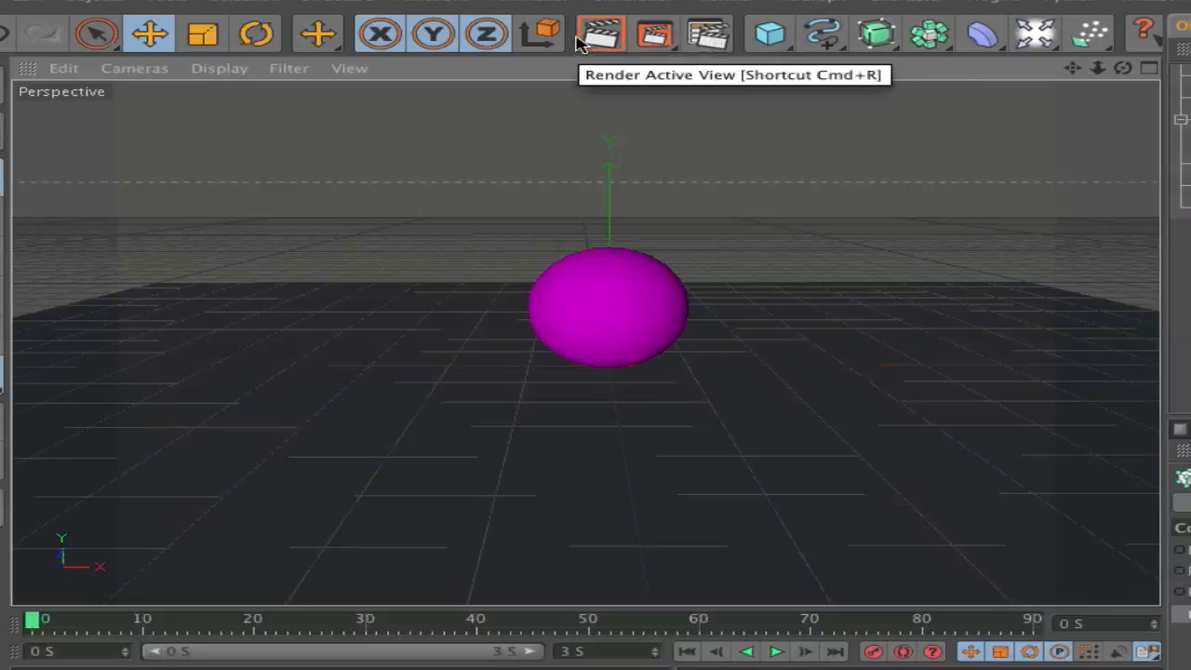
# Step: Render the perspective viewport to preview the glossy magenta sphere's reflections and shadow
pyautogui.click(600, 35)
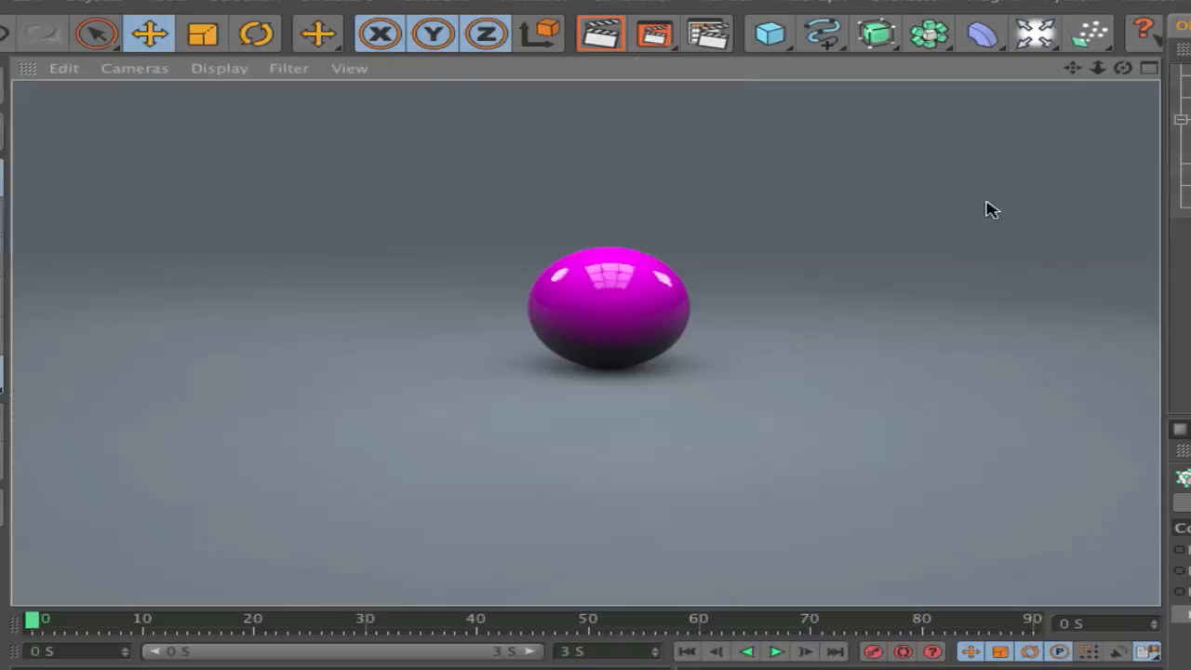
pyautogui.moveTo(349, 271)
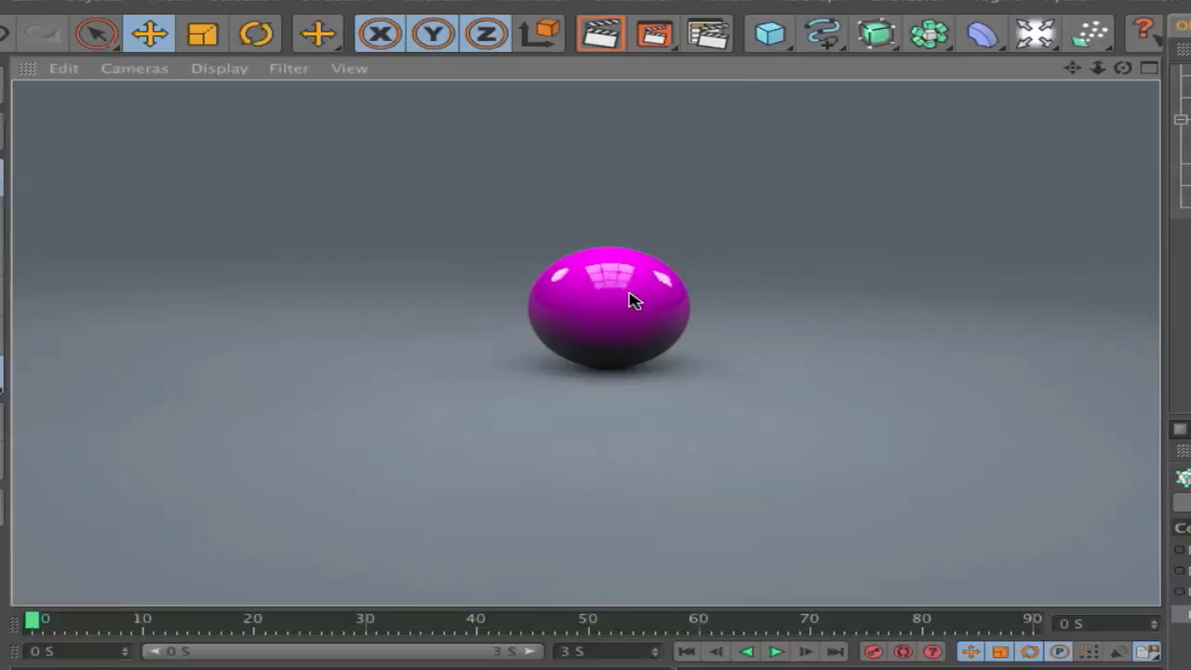
pyautogui.moveTo(883, 343)
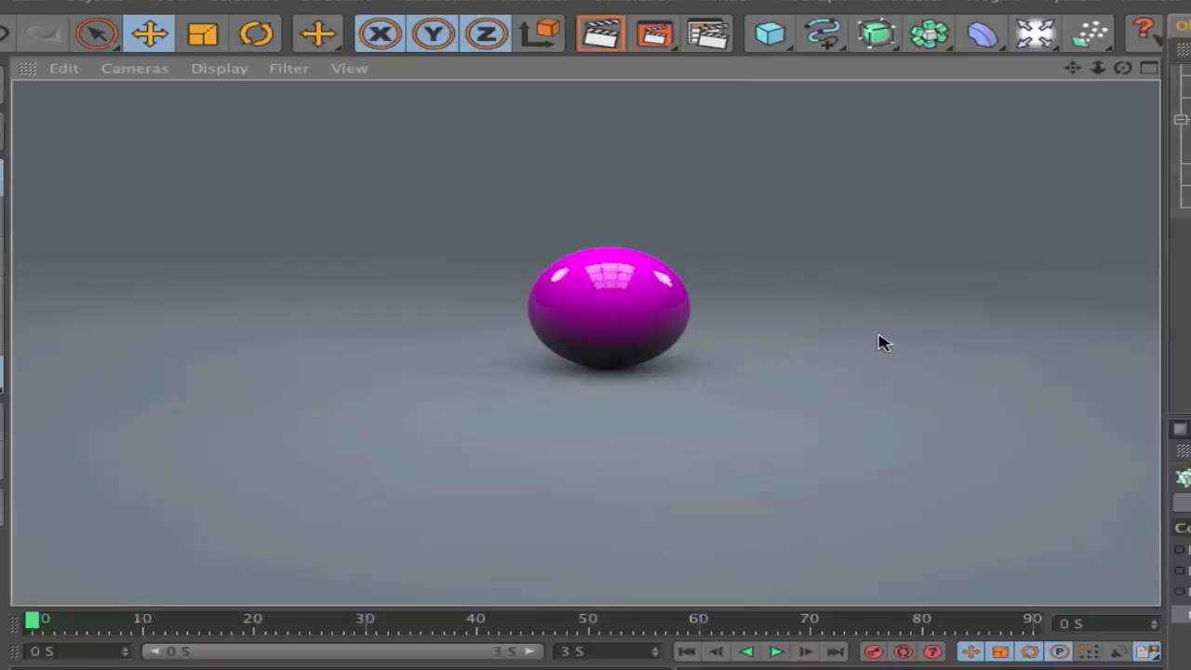
pyautogui.moveTo(883, 370)
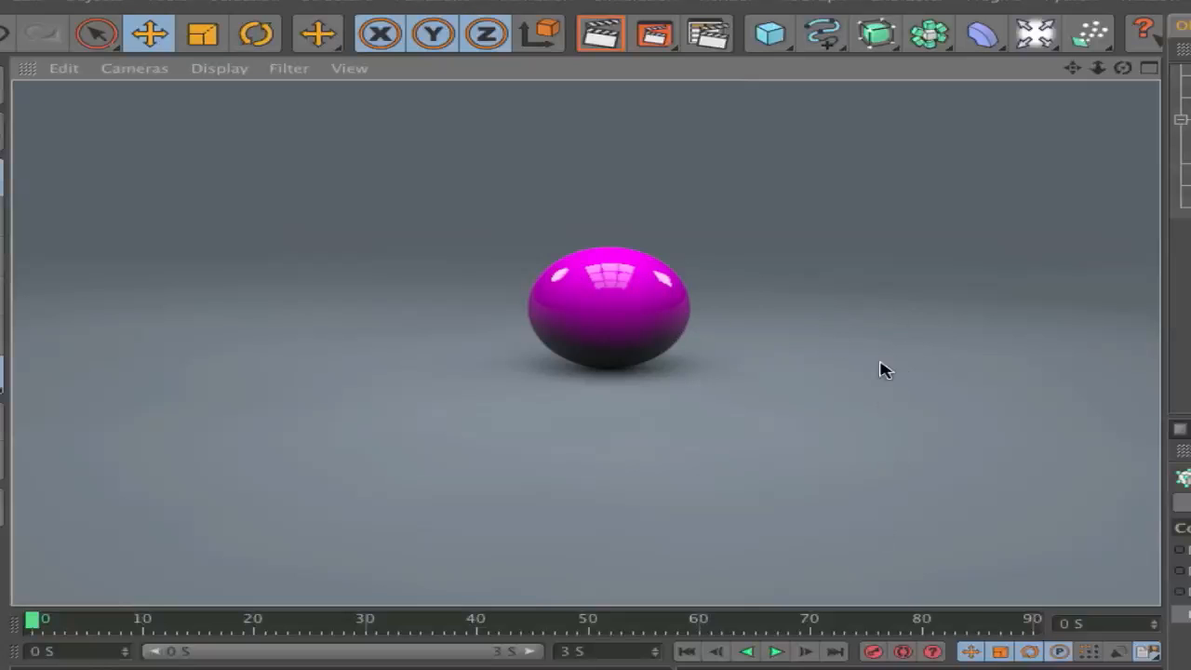
pyautogui.moveTo(1000, 482)
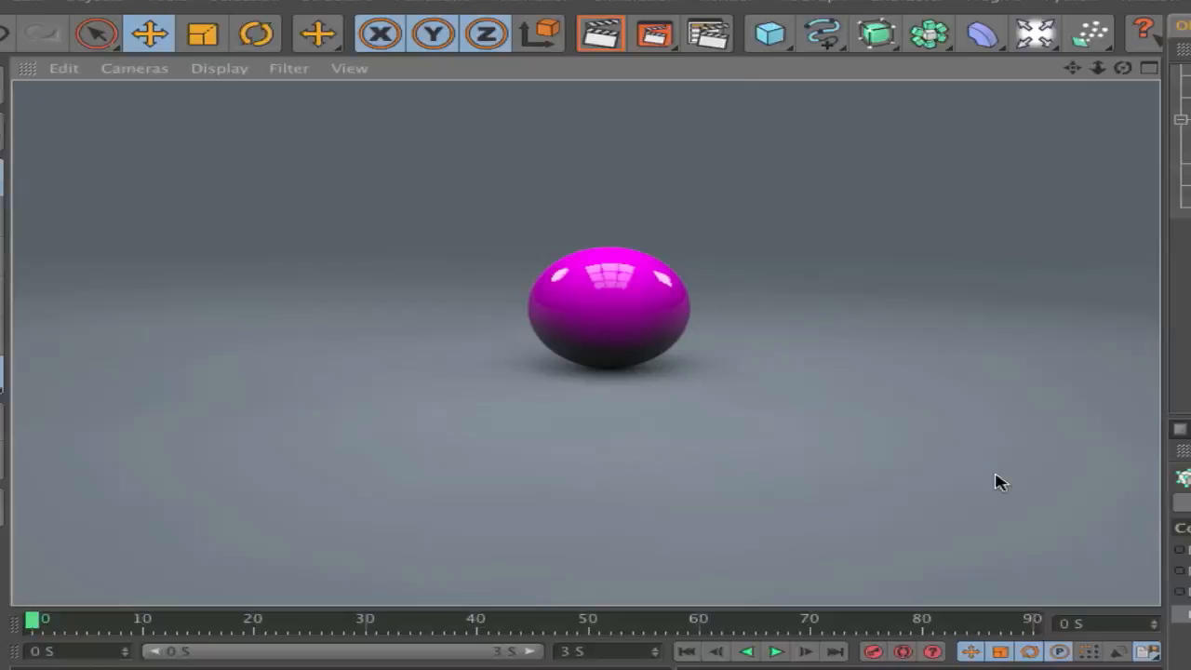
pyautogui.moveTo(966, 237)
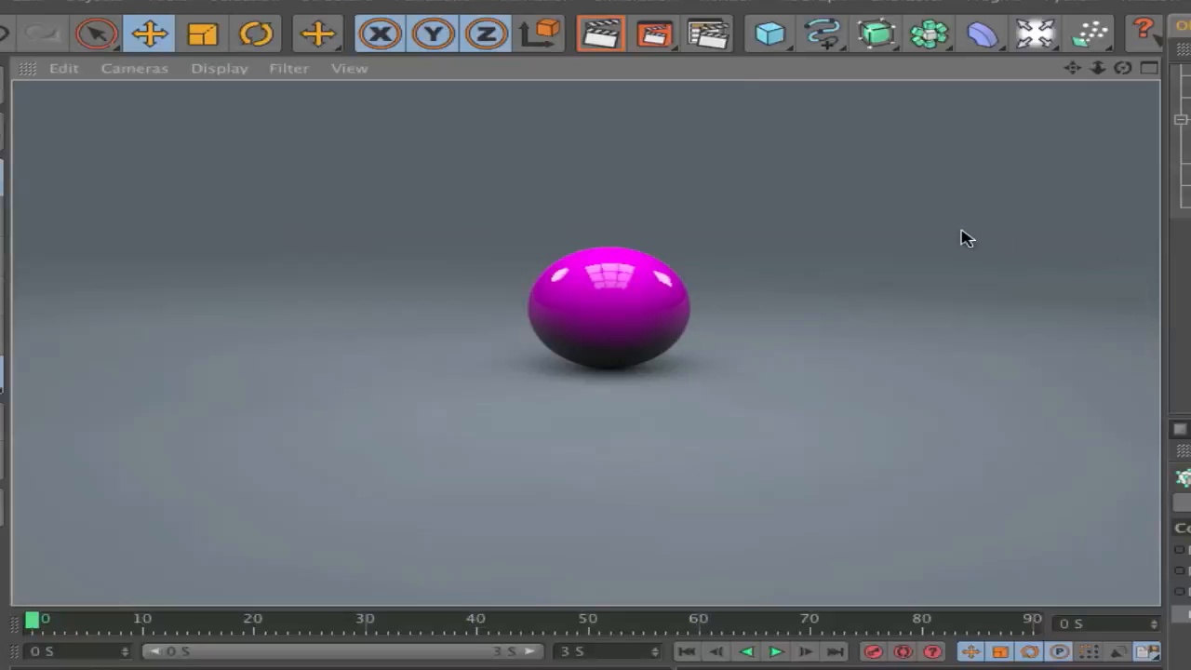
pyautogui.moveTo(966, 232)
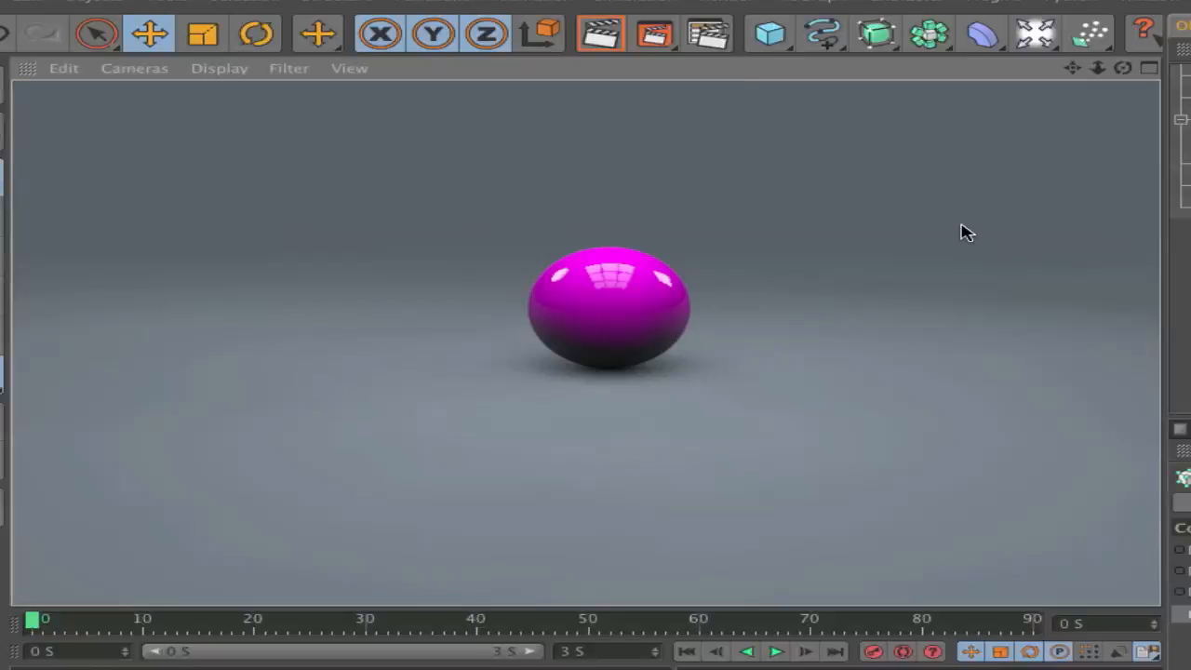